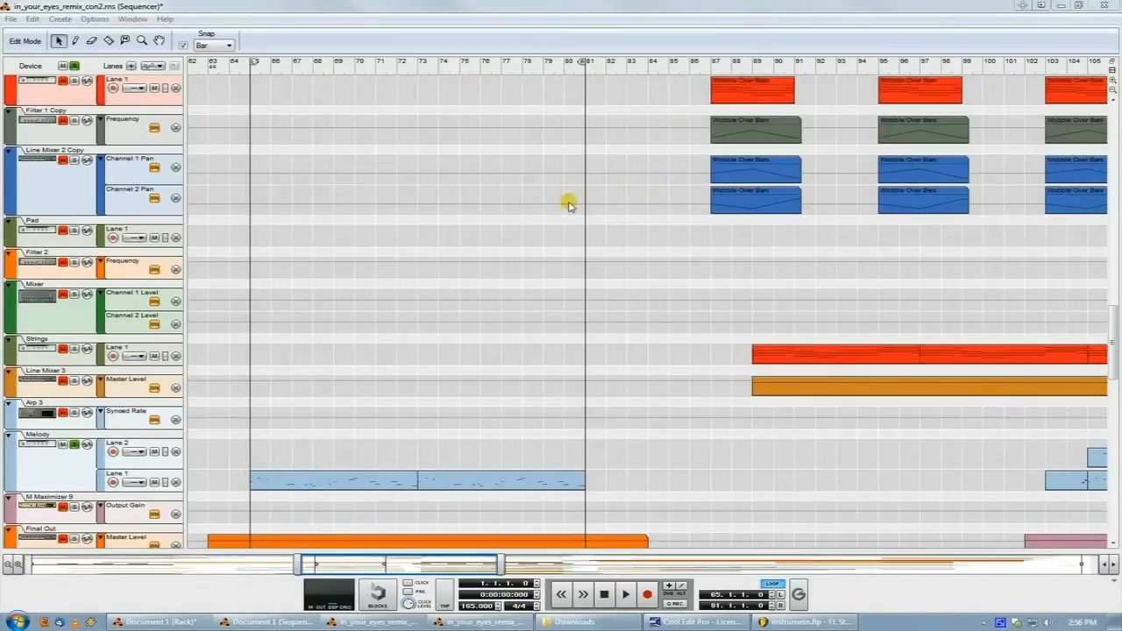
mouse_move(544, 254)
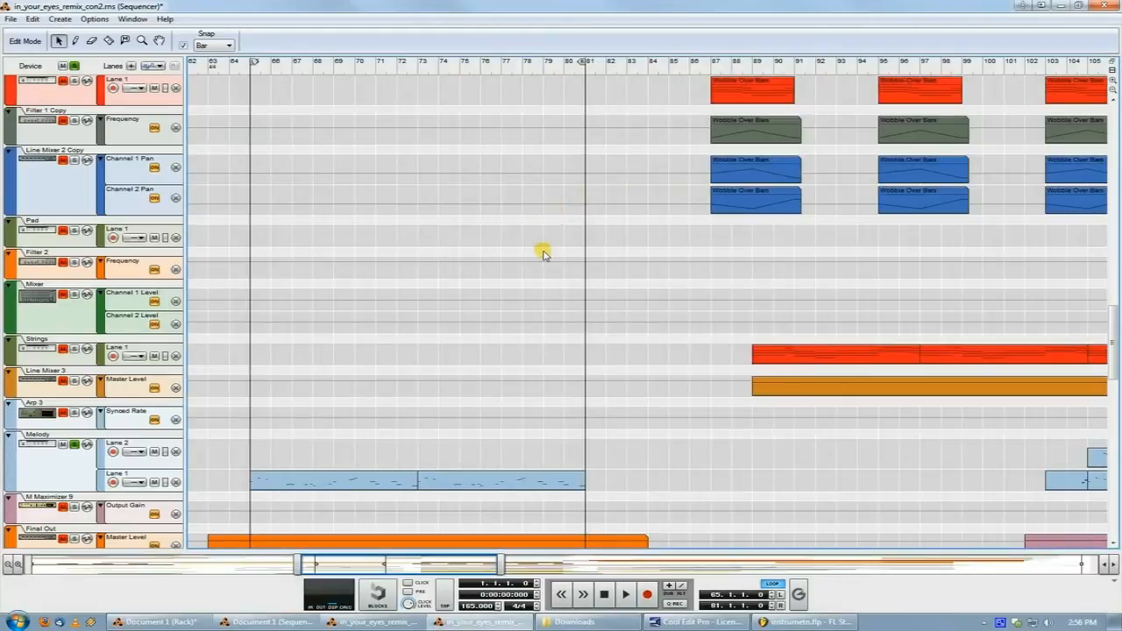
mouse_move(546, 244)
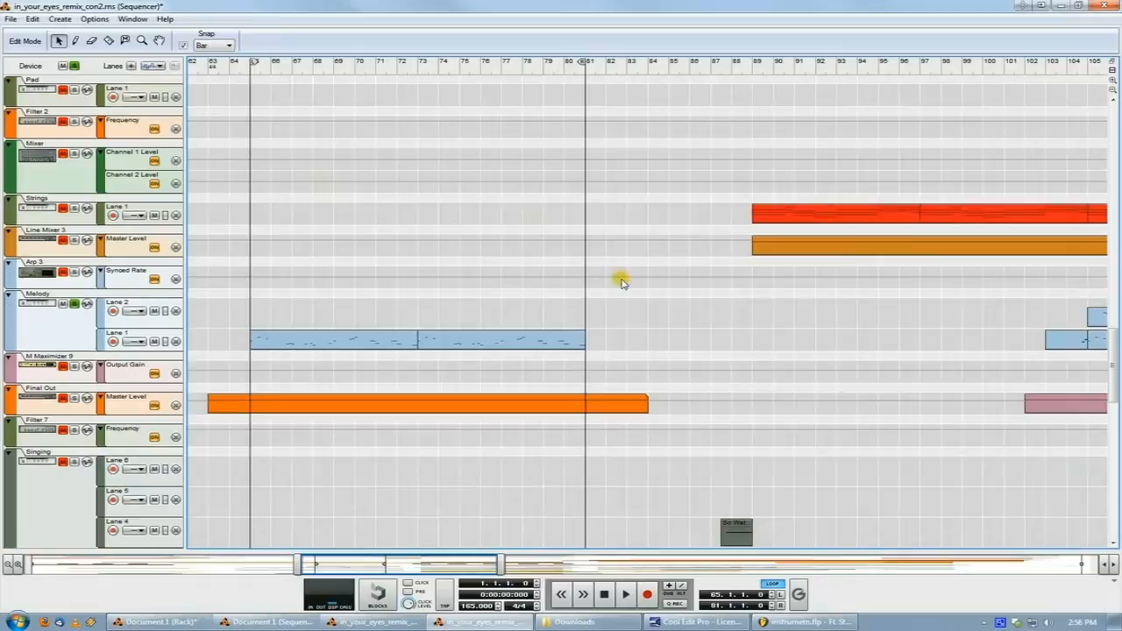
mouse_move(447, 292)
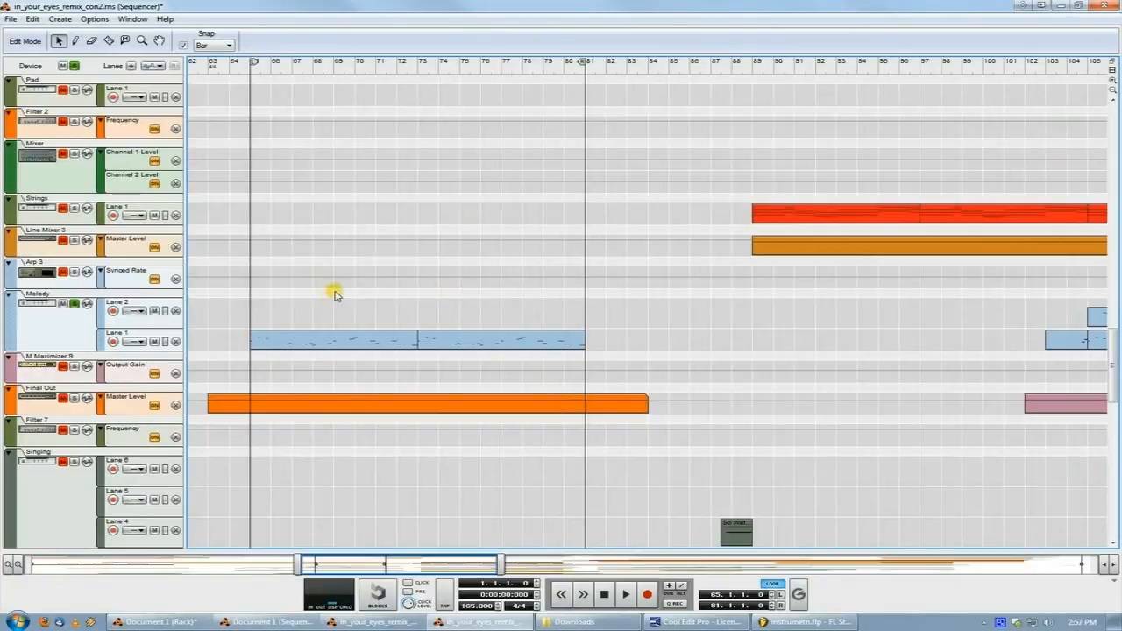
mouse_move(332, 289)
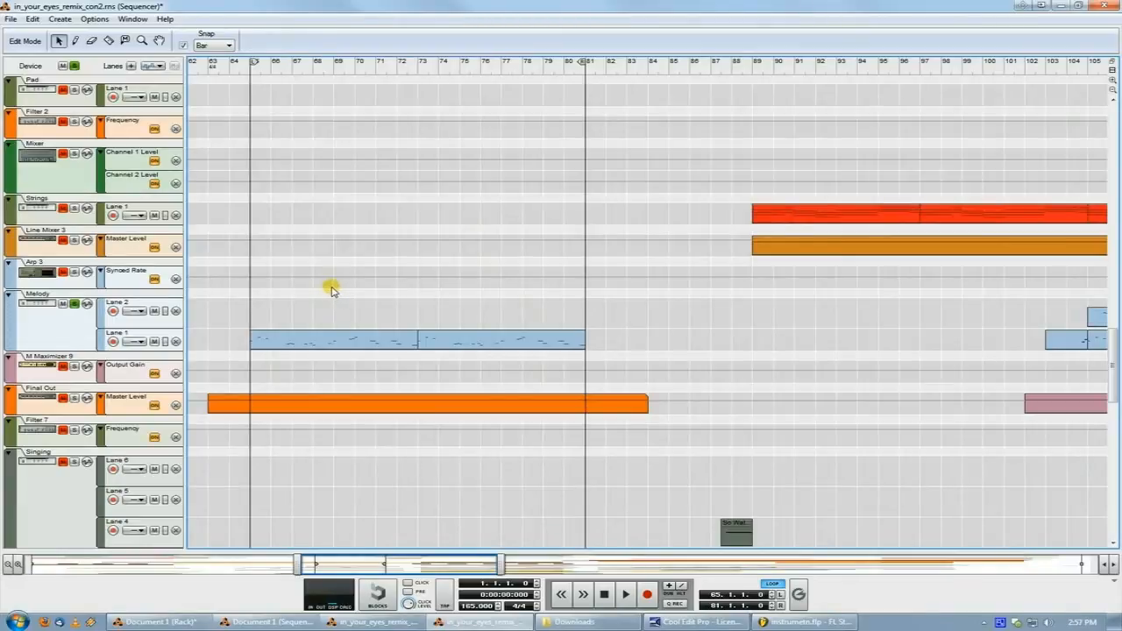
mouse_move(412, 306)
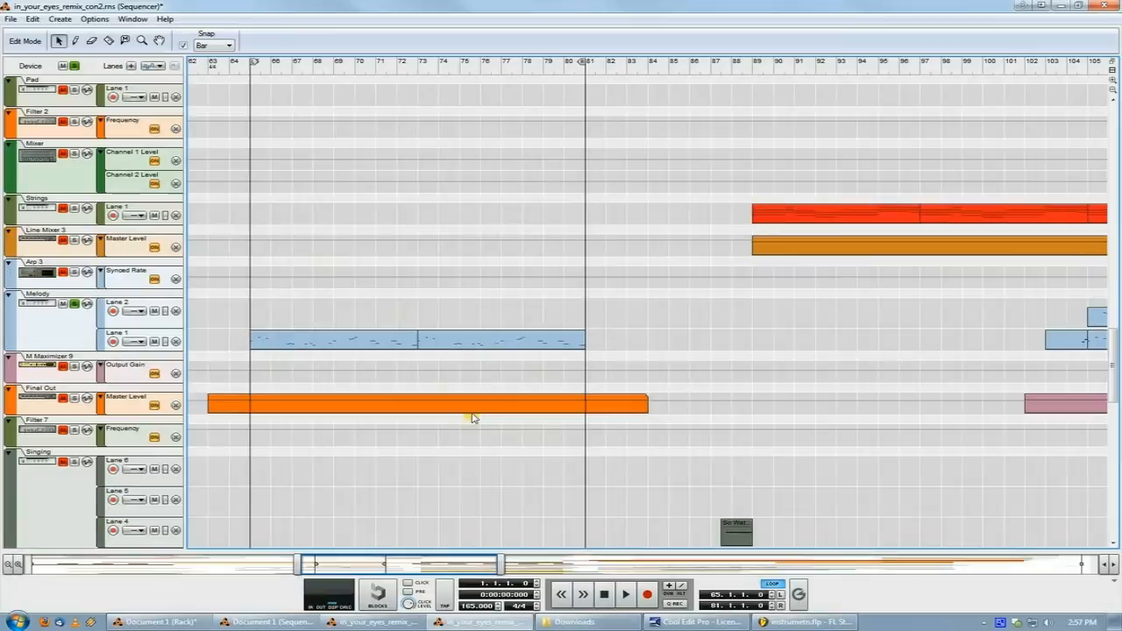
mouse_move(468, 413)
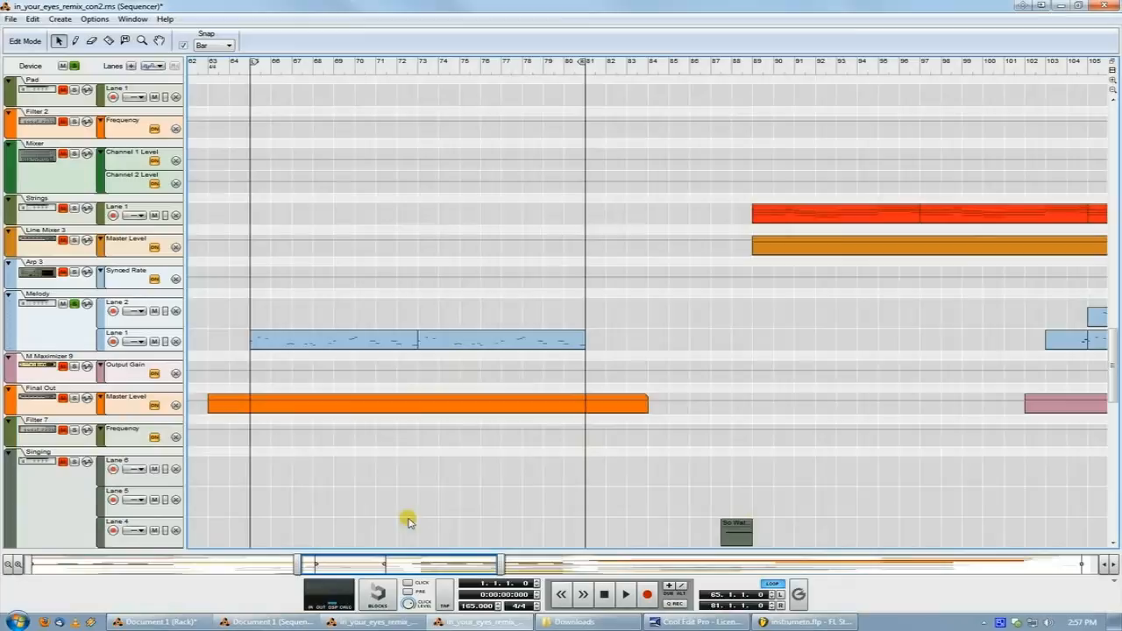
mouse_move(296, 257)
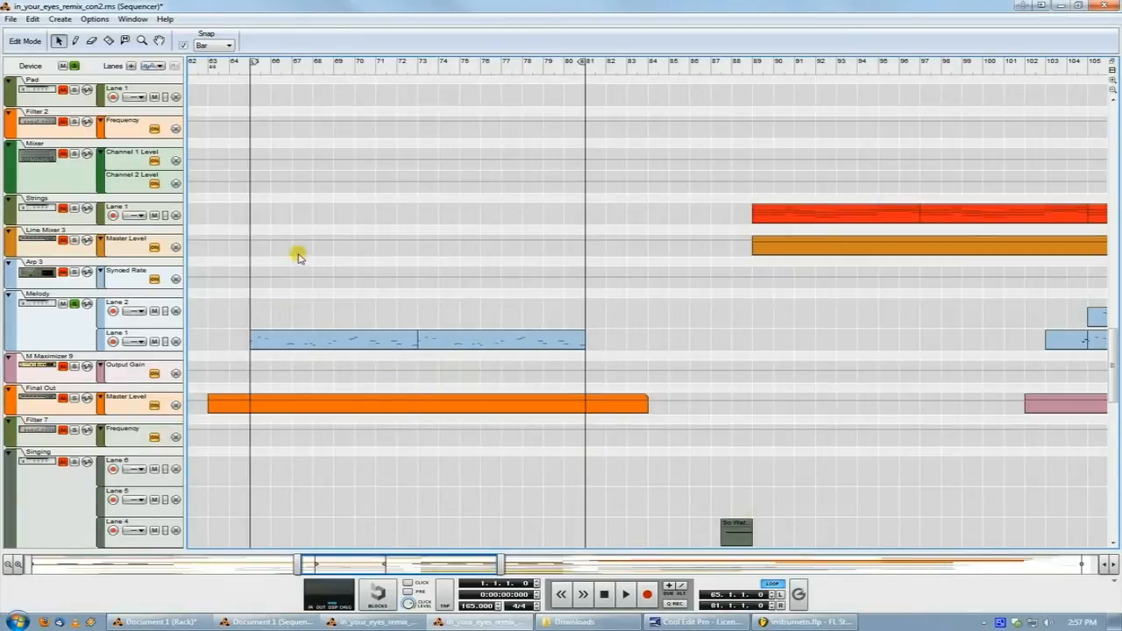
mouse_move(243, 69)
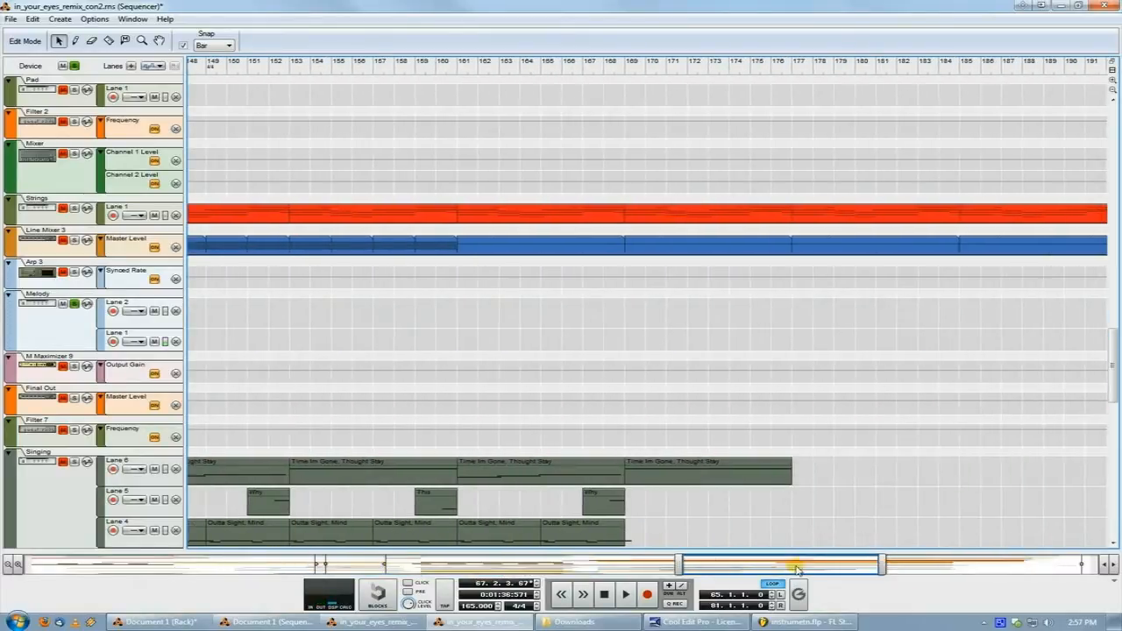
Stop arrangement playback, browse to the Massive Cream Flash preset, and open the Massive piano roll
scroll(right, 3)
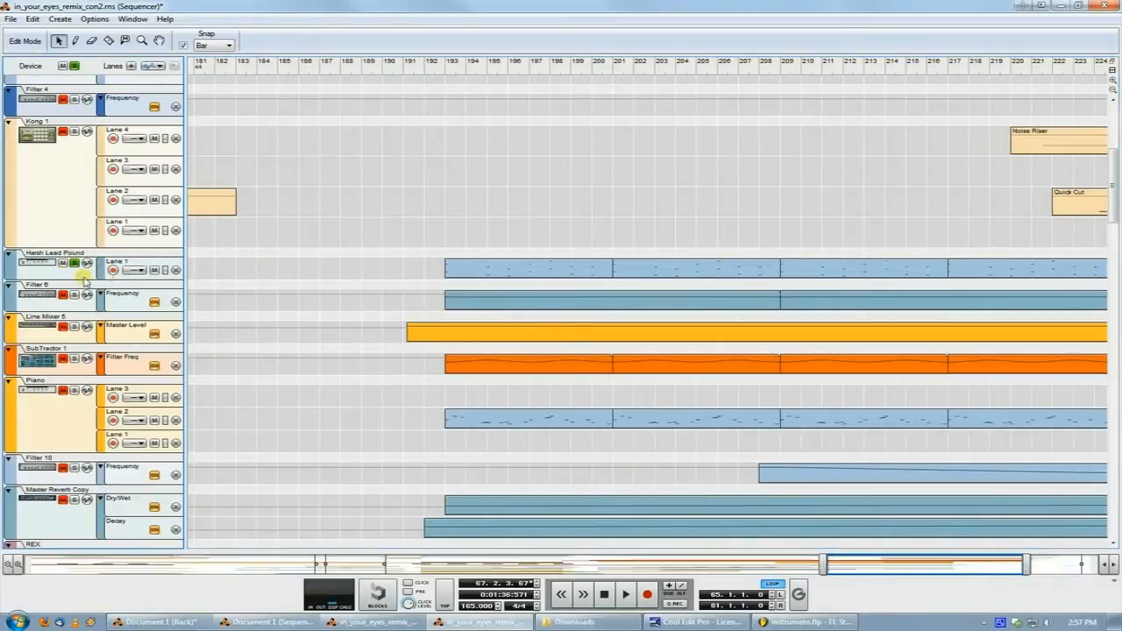
mouse_move(74, 358)
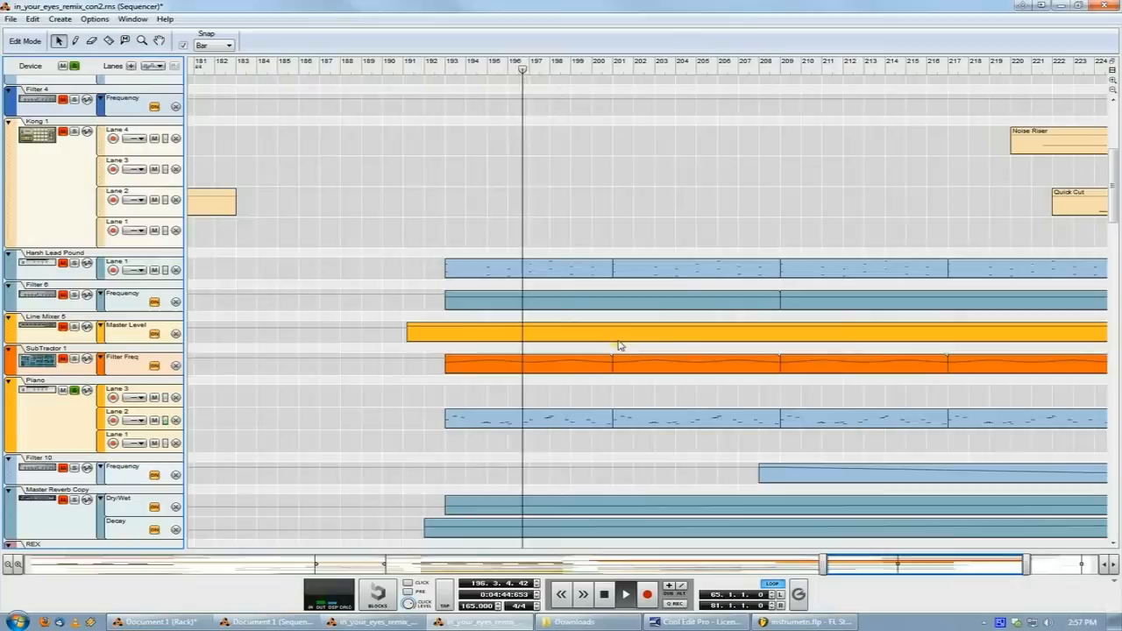
click(620, 594)
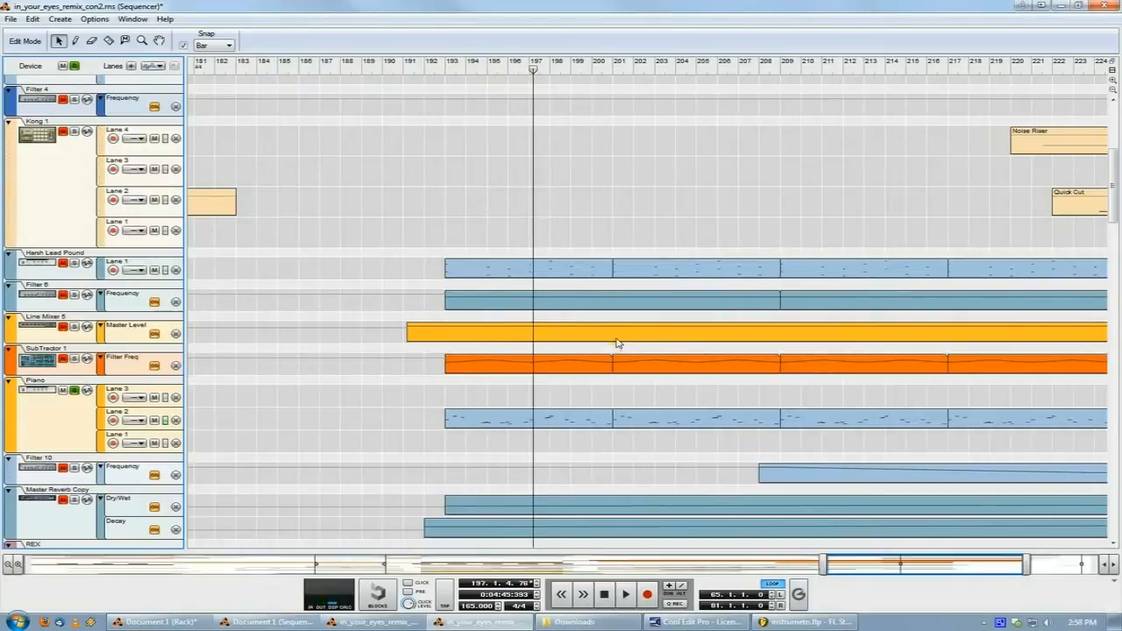
mouse_move(579, 353)
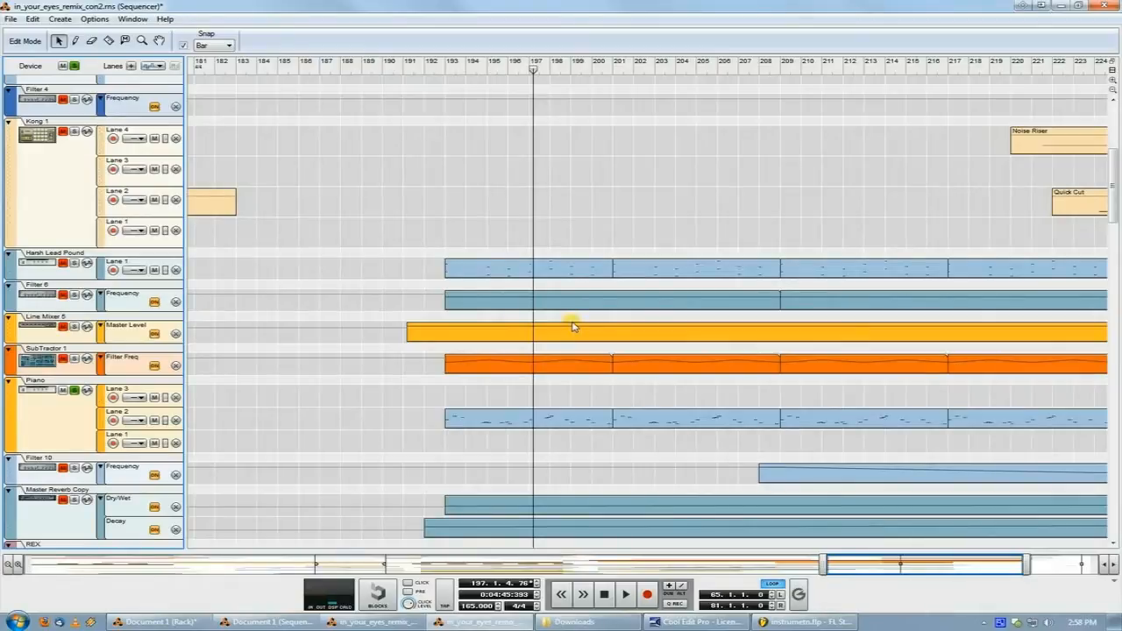
mouse_move(559, 313)
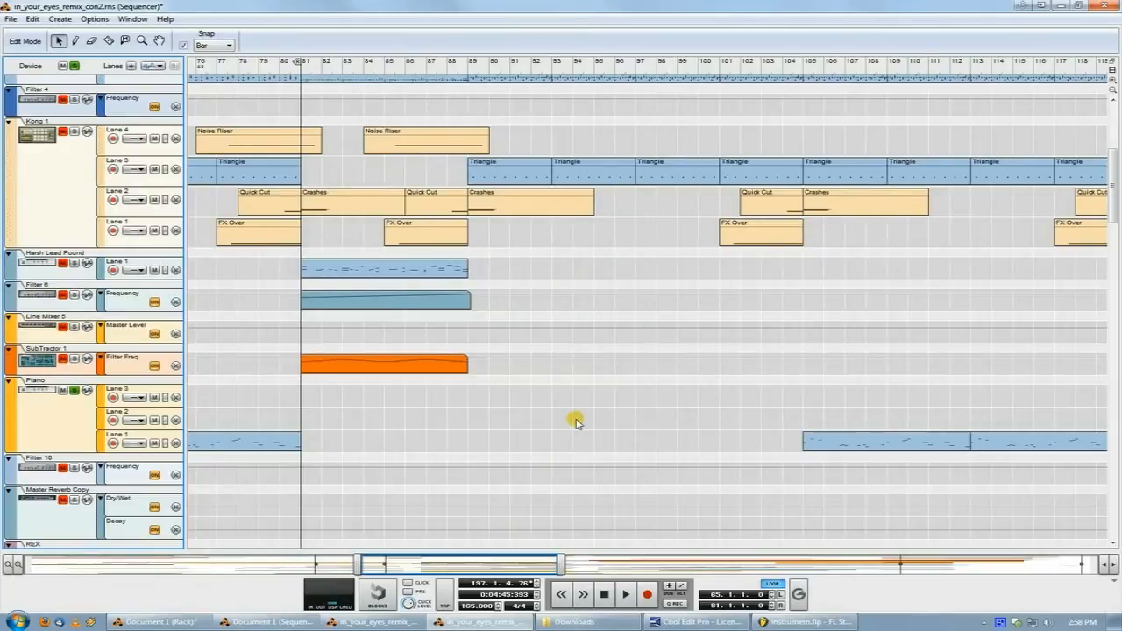
mouse_move(625, 399)
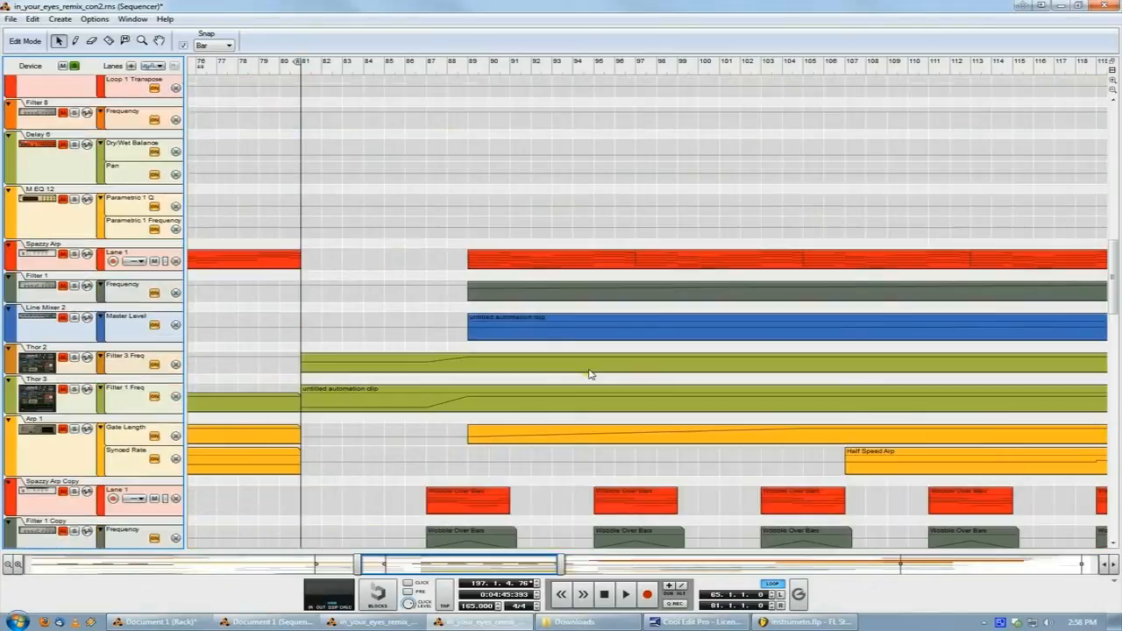
scroll(down, 3)
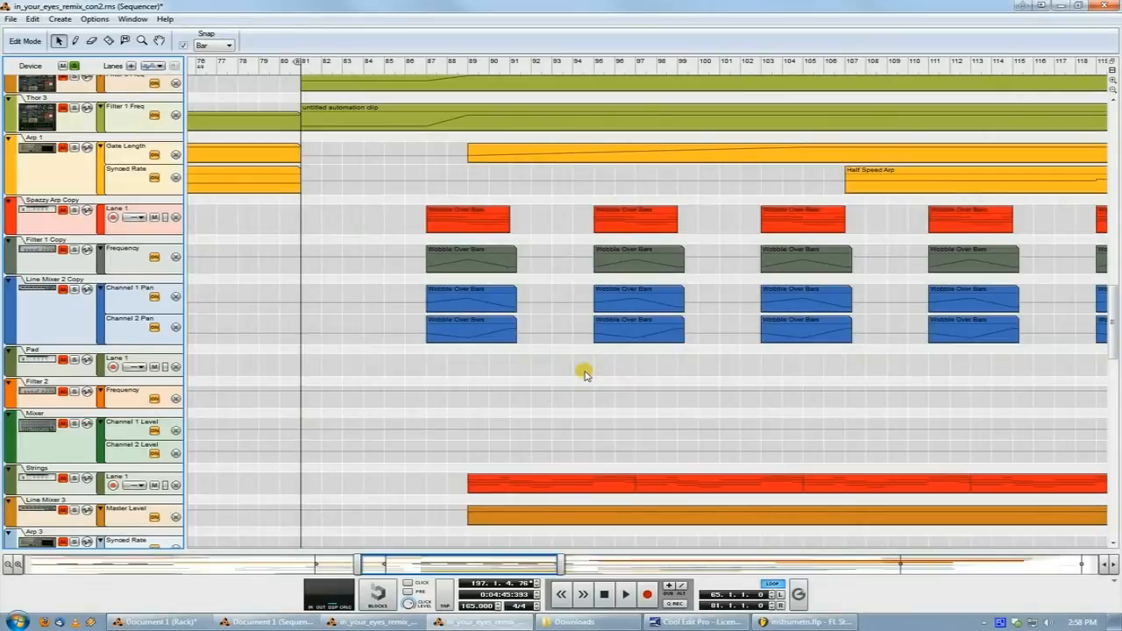
mouse_move(605, 361)
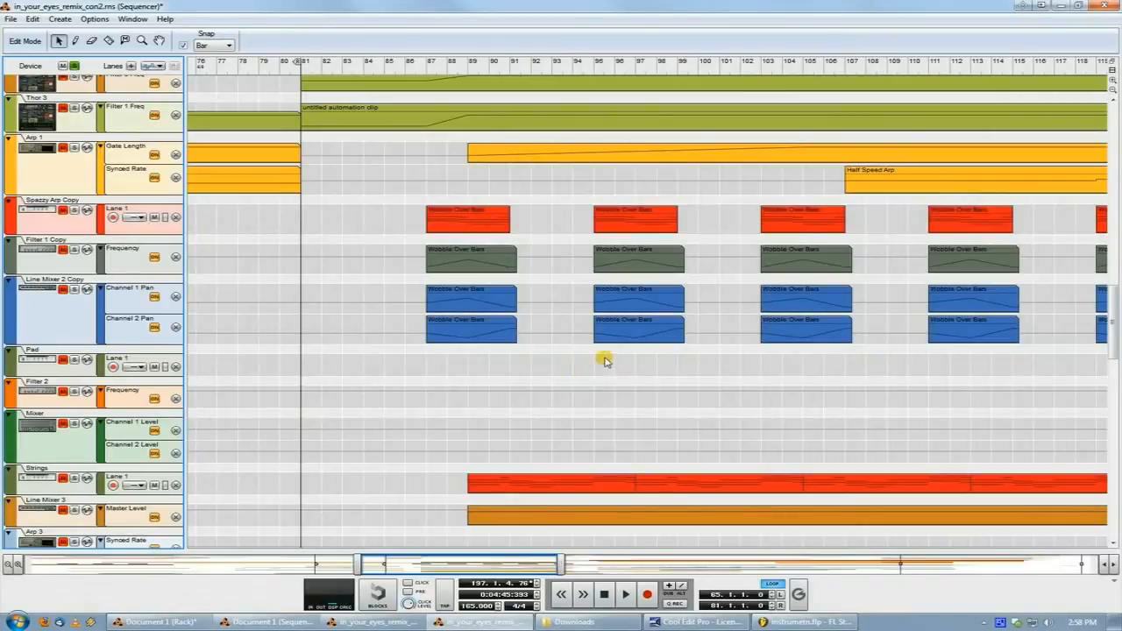
scroll(down, 3)
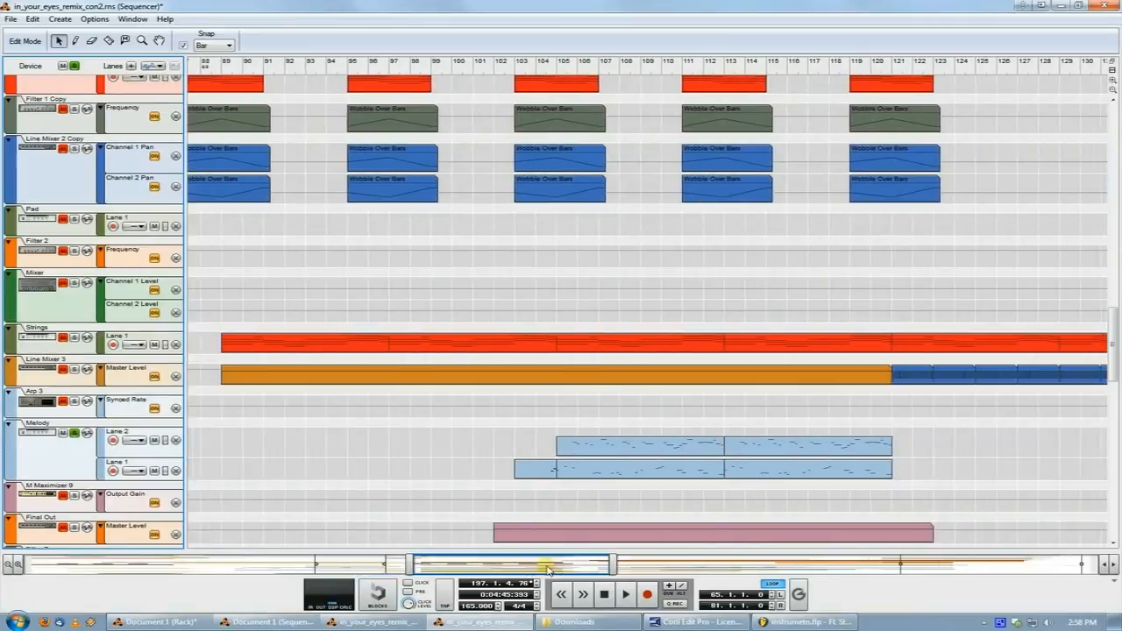
mouse_move(746, 495)
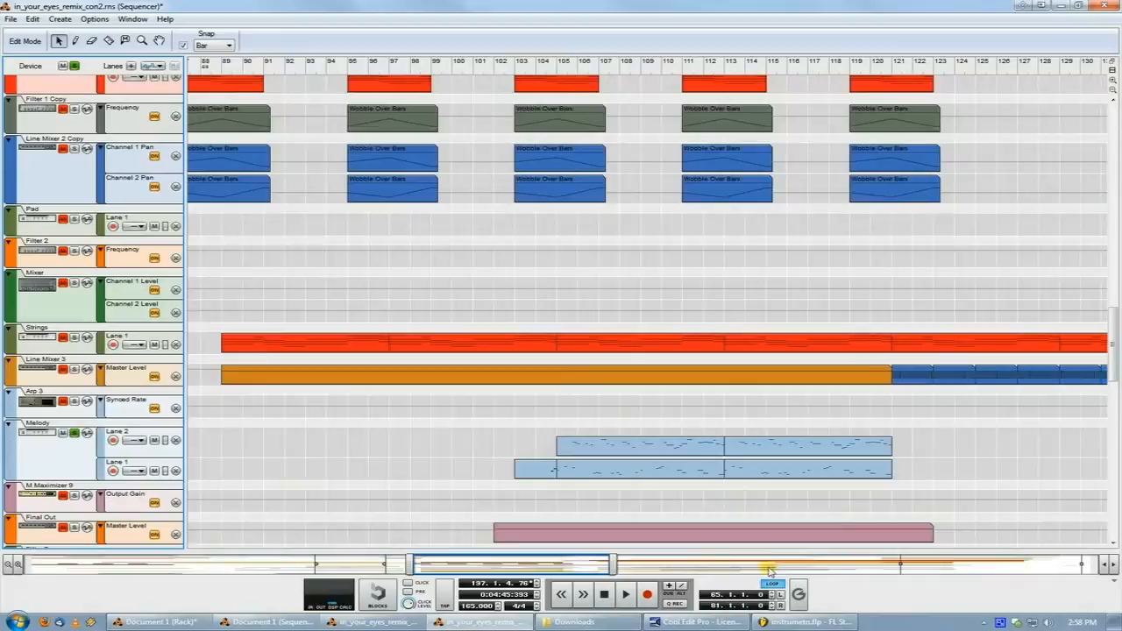
click(793, 621)
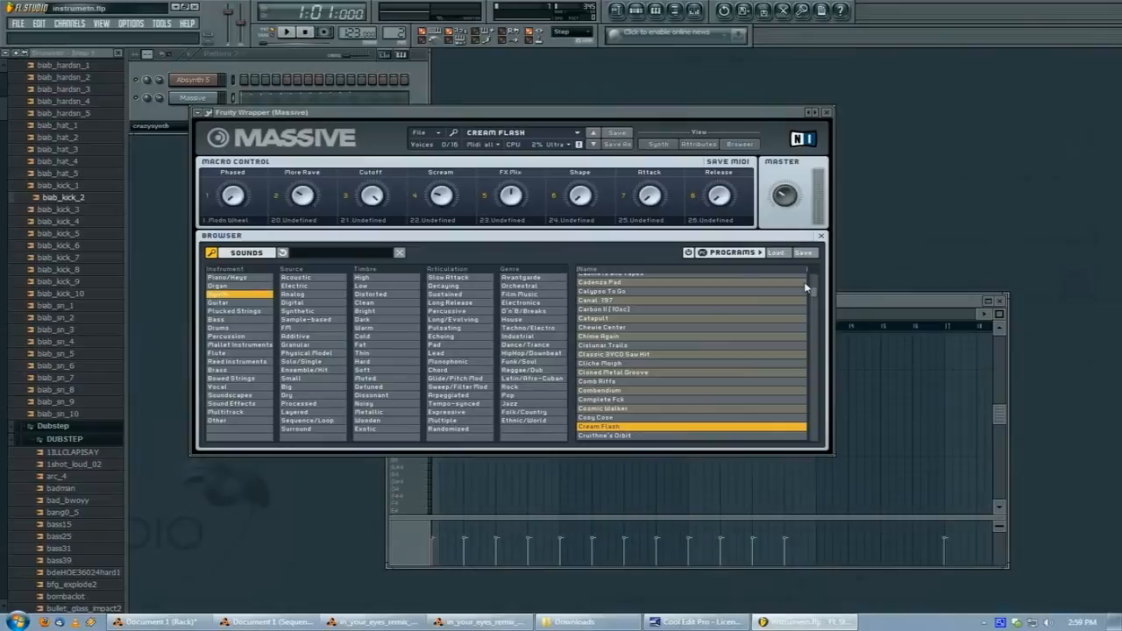
mouse_move(873, 304)
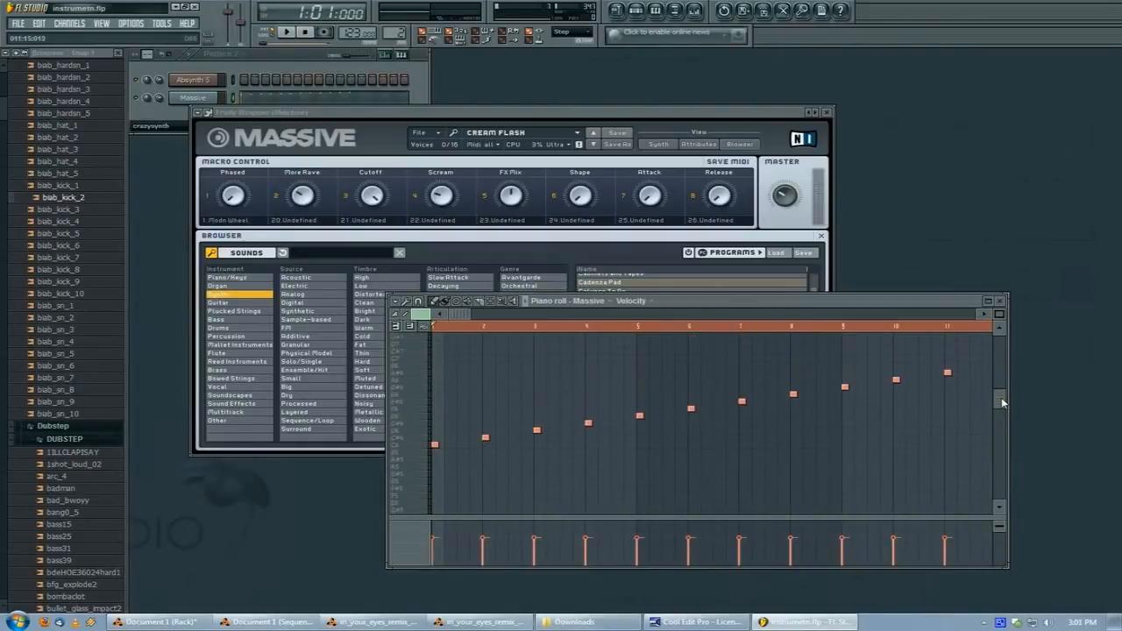
Export the project as a WAV file saved into the Synth Angel folder on H:
click(14, 15)
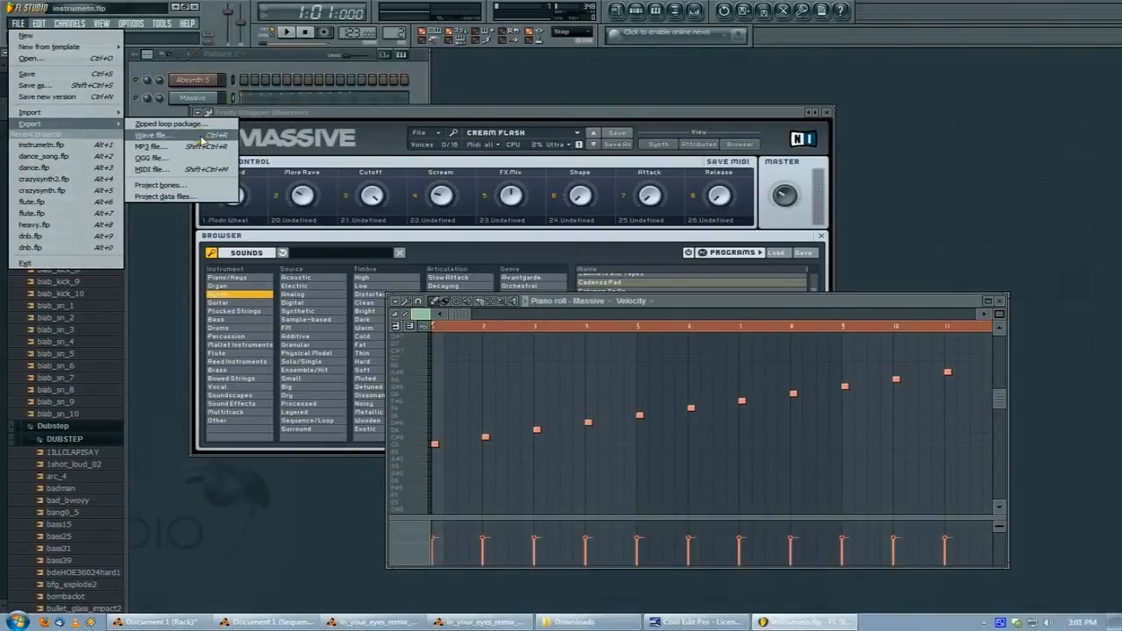
click(151, 133)
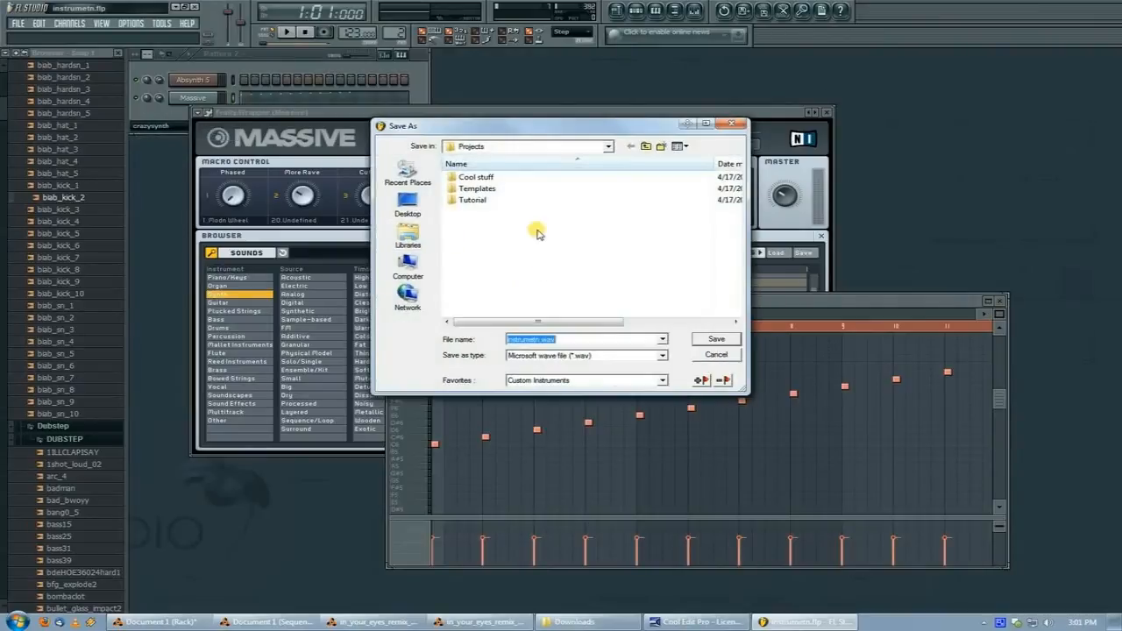
mouse_move(504, 152)
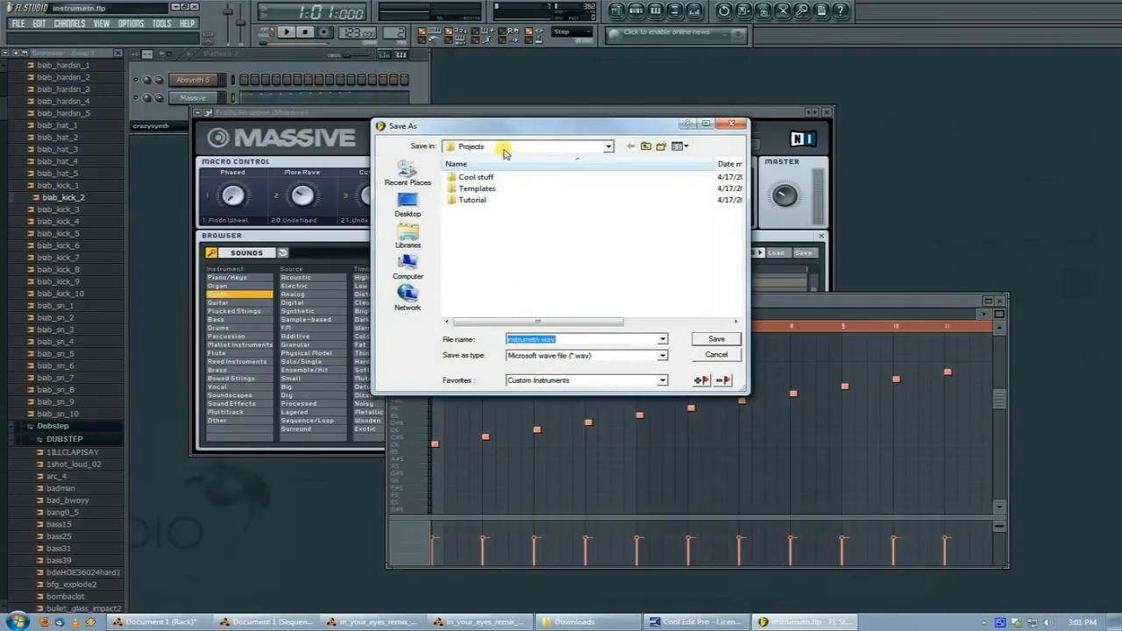
click(609, 147)
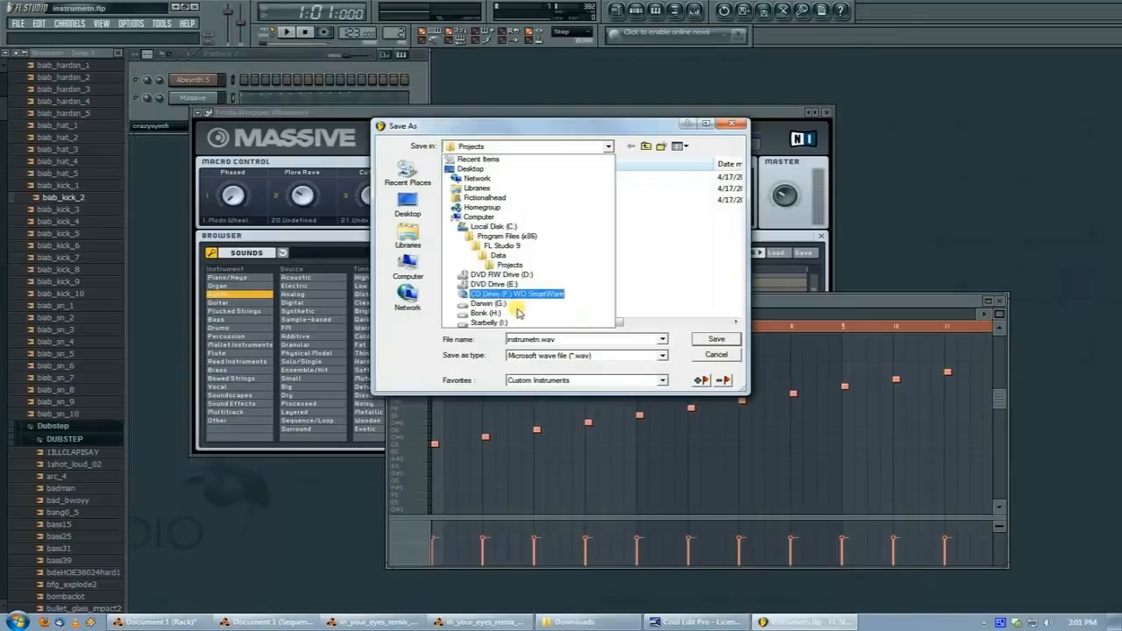
double_click(482, 313)
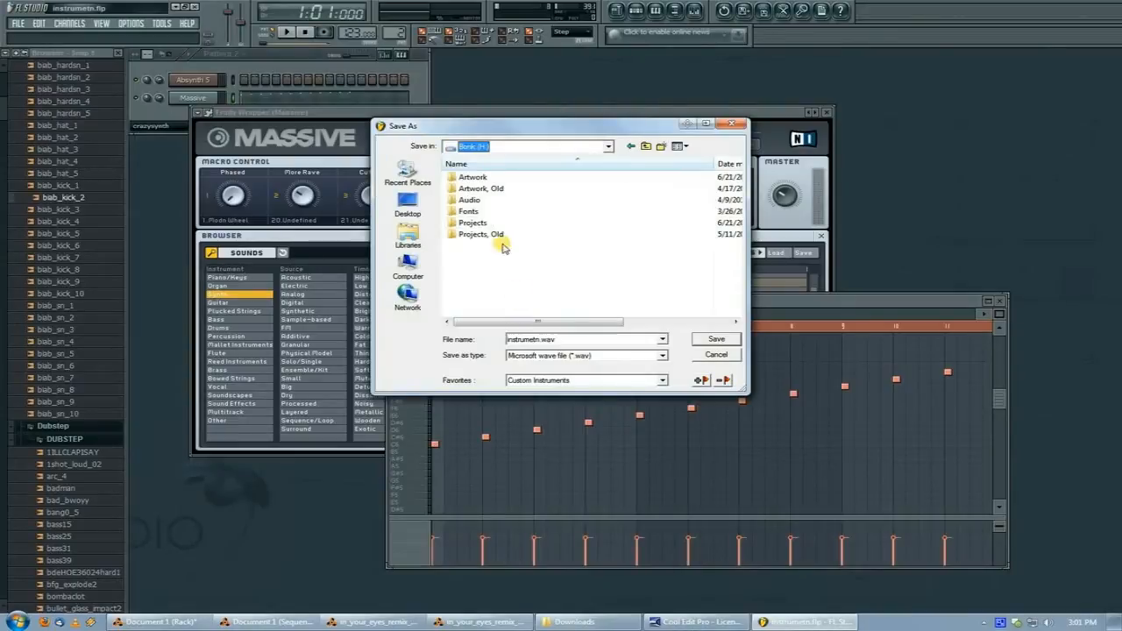
double_click(467, 199)
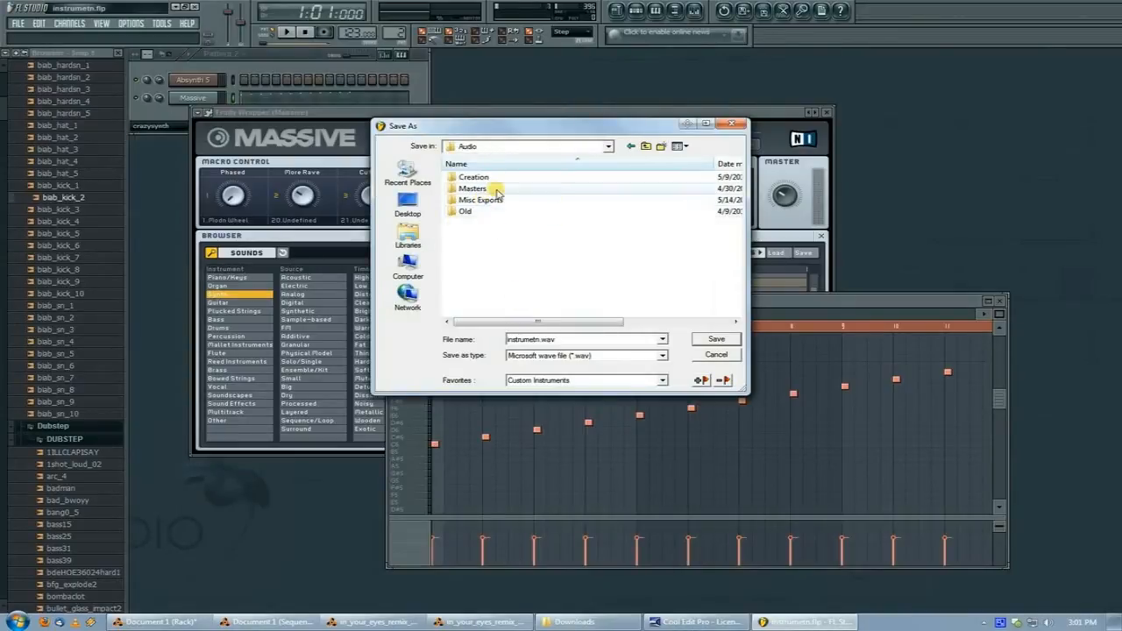
click(471, 176)
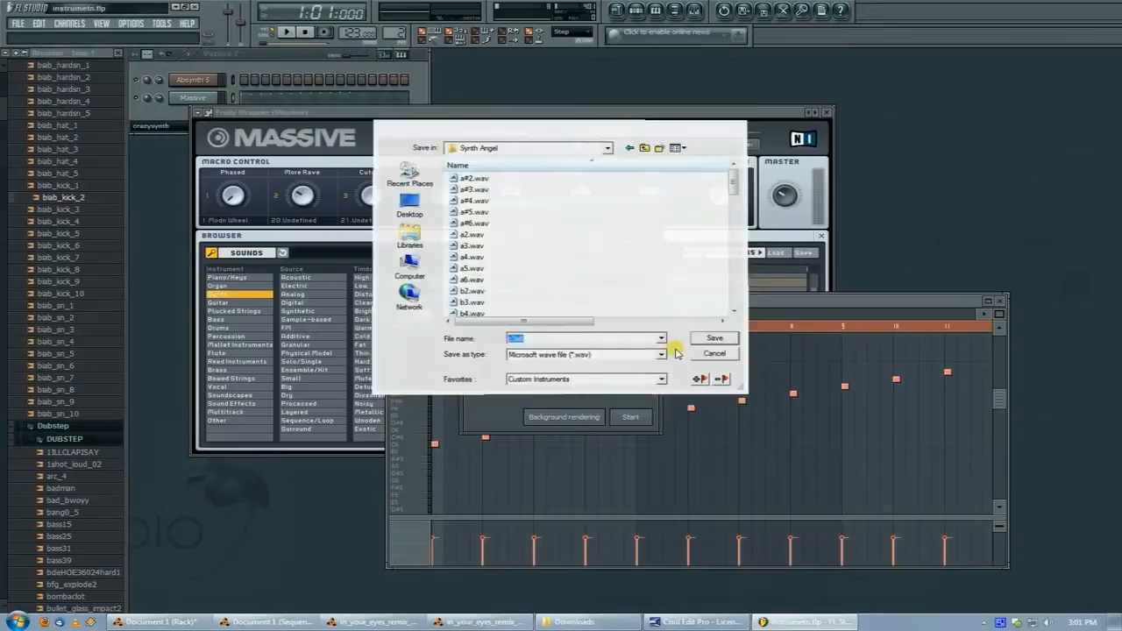
click(715, 338)
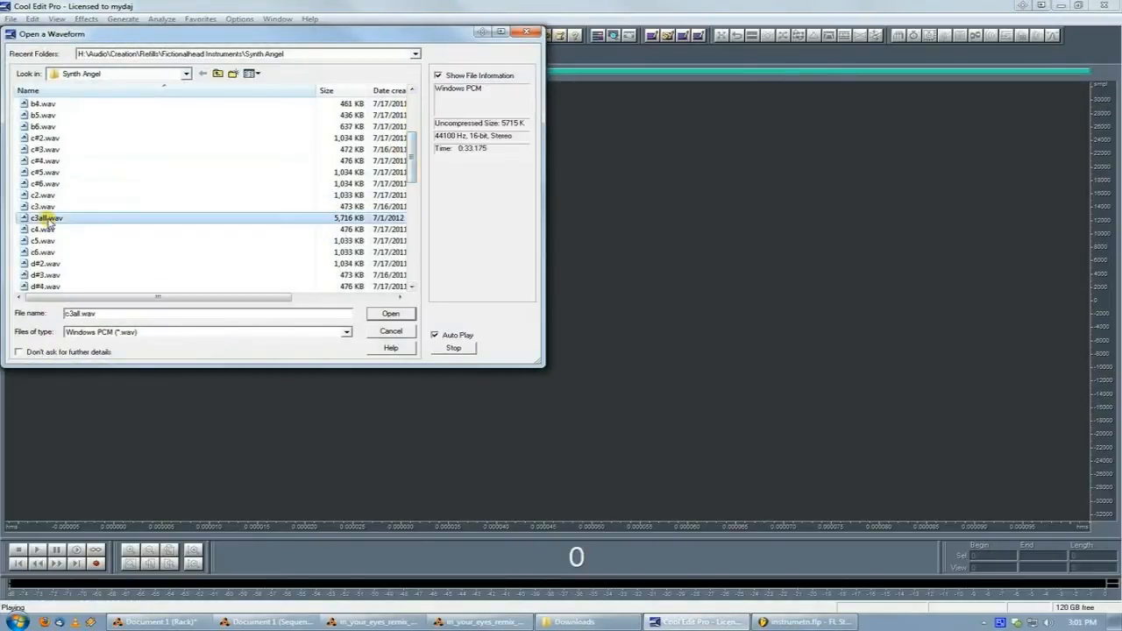
Open c3all.wav in Cool Edit Pro, then return to FL Studio
click(391, 314)
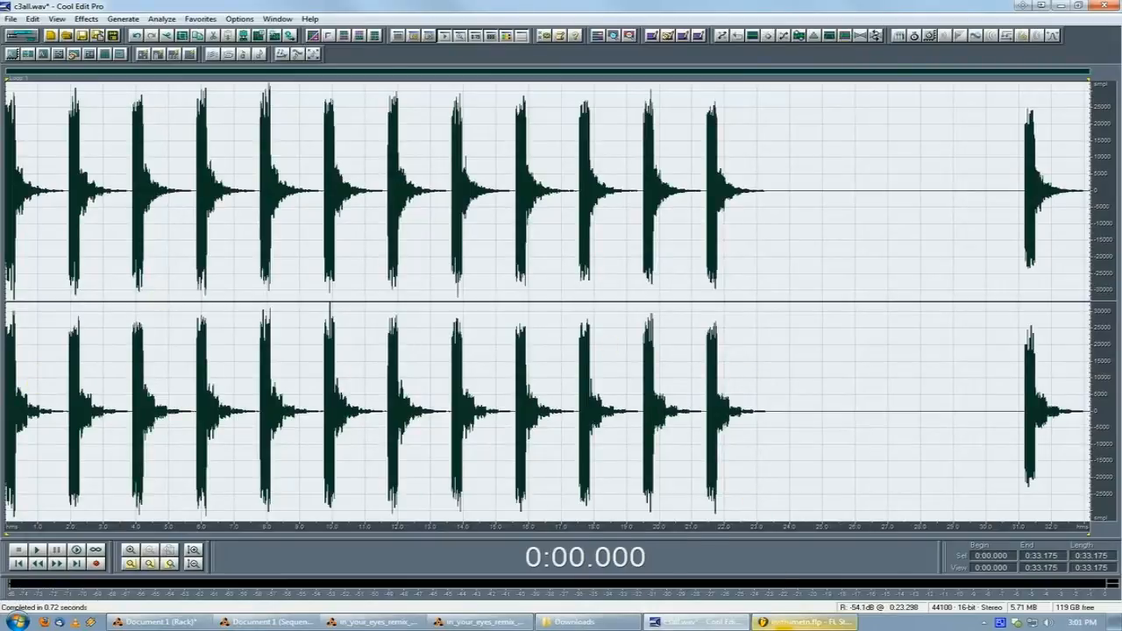
click(804, 622)
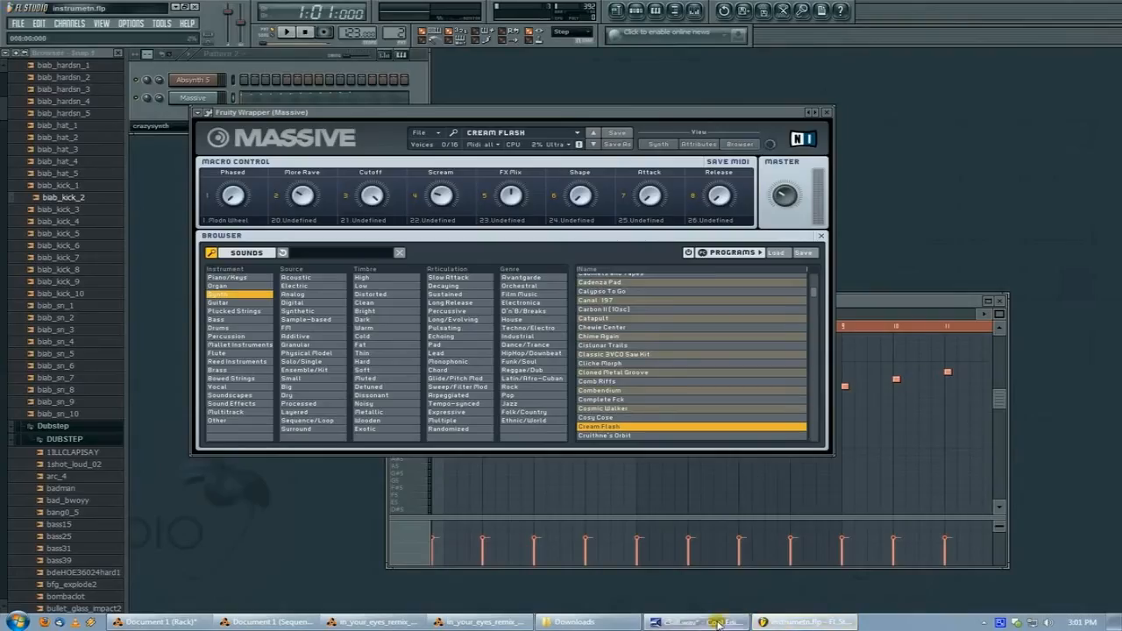
click(706, 621)
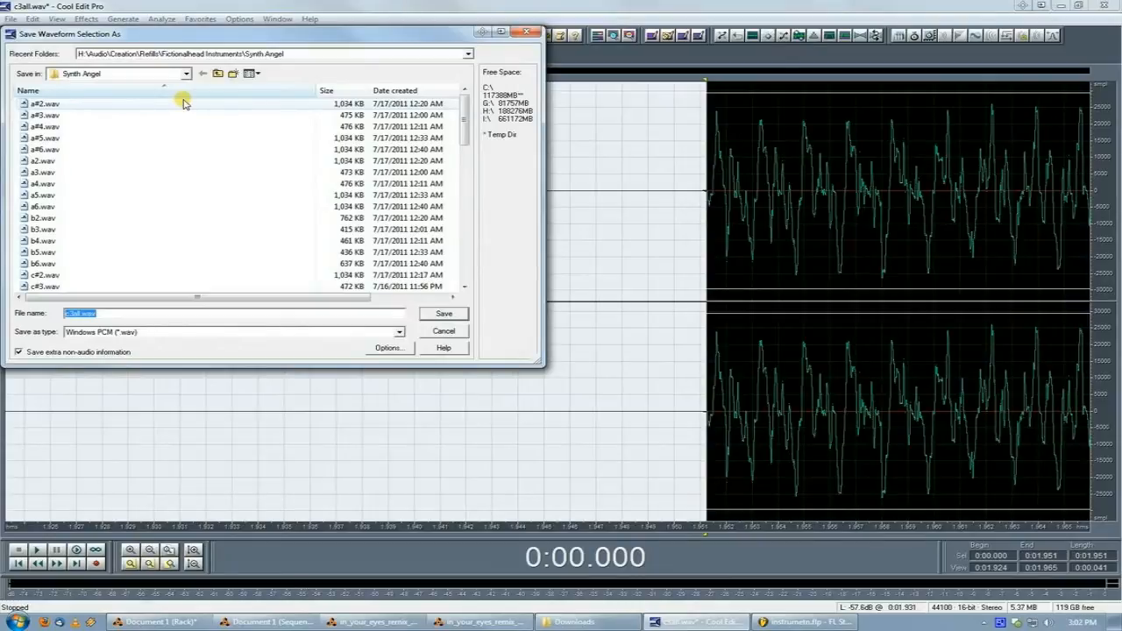
Cancel the Save Waveform Selection As dialog for c3all.wav
click(443, 314)
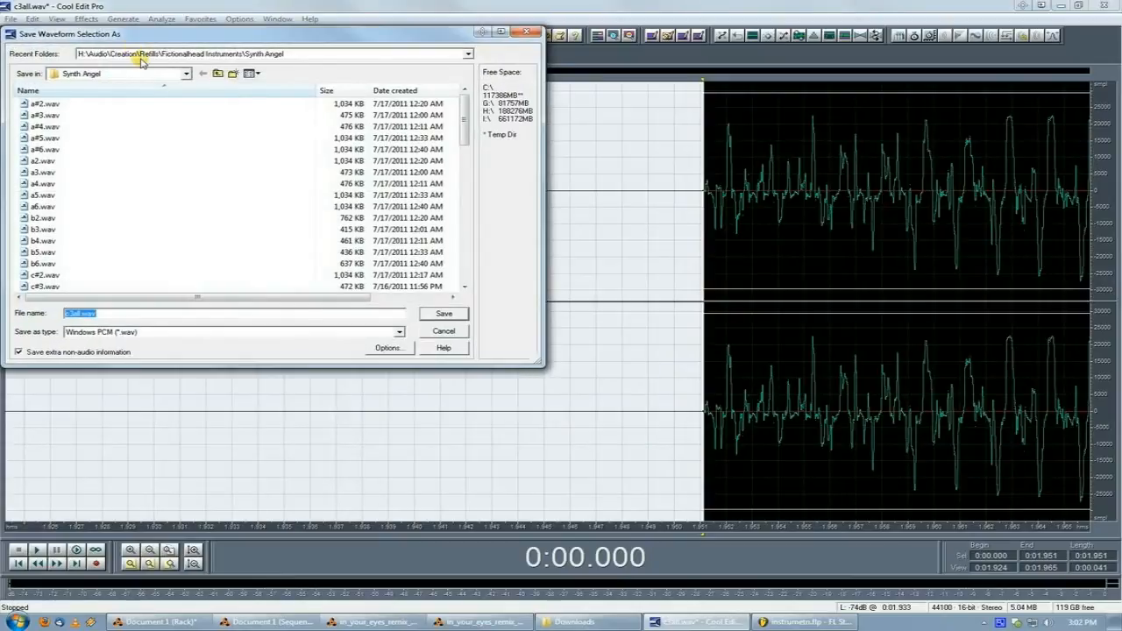
click(443, 314)
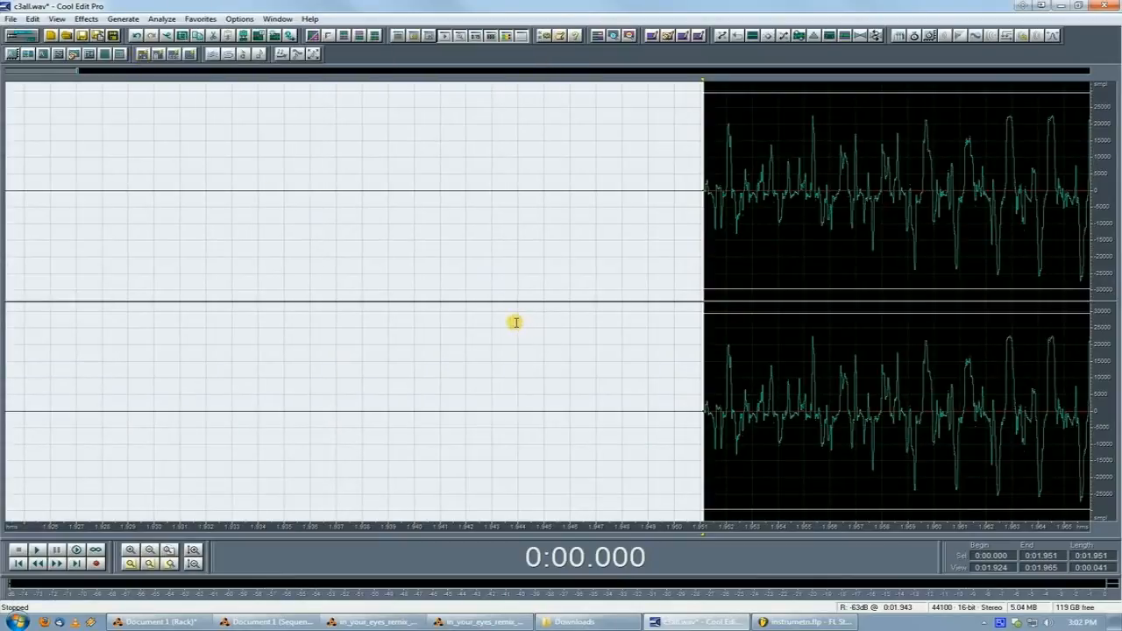
Close c3all.wav in Cool Edit Pro and bring up the Downloads Explorer window
click(194, 565)
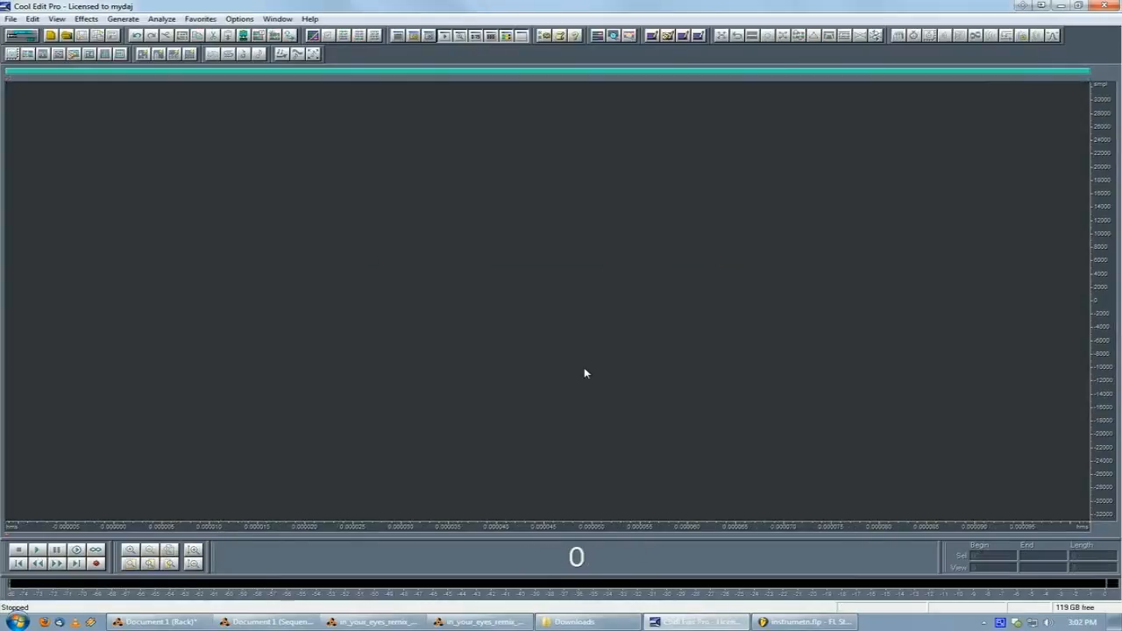
click(573, 623)
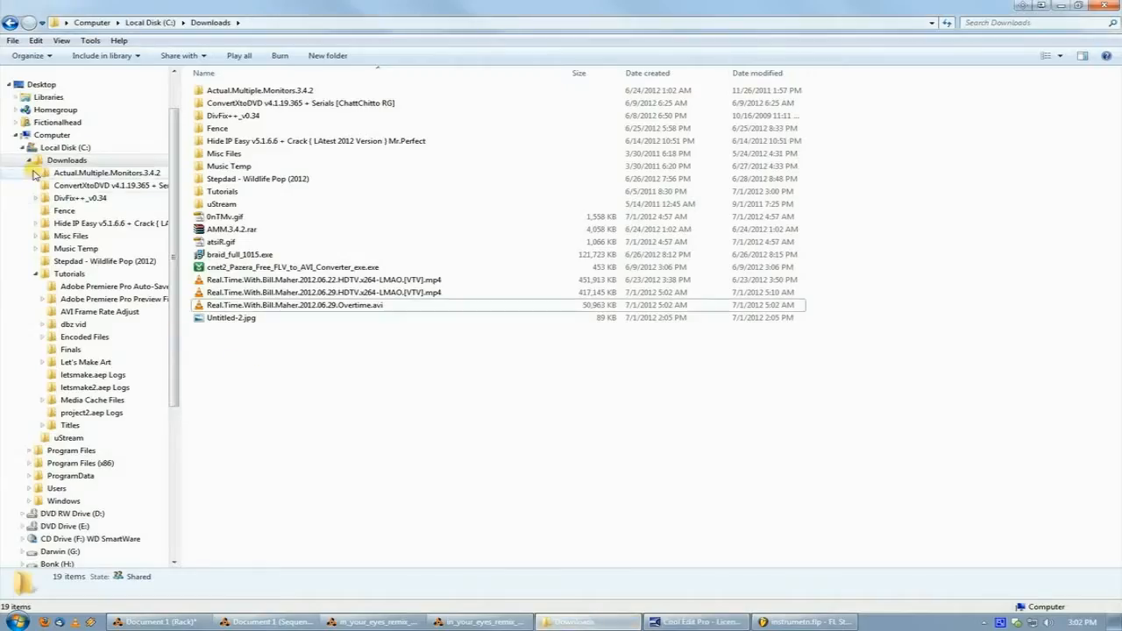
Navigate Explorer through Bonk (H:) > Audio > Creation > Refills to Synth Angel
click(86, 425)
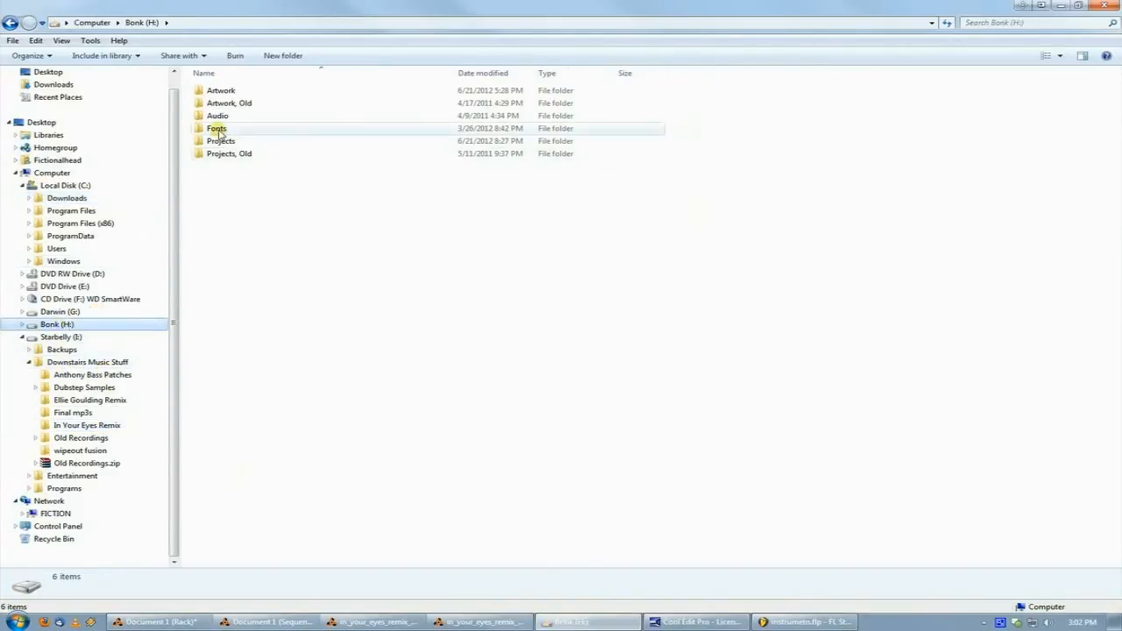
click(217, 115)
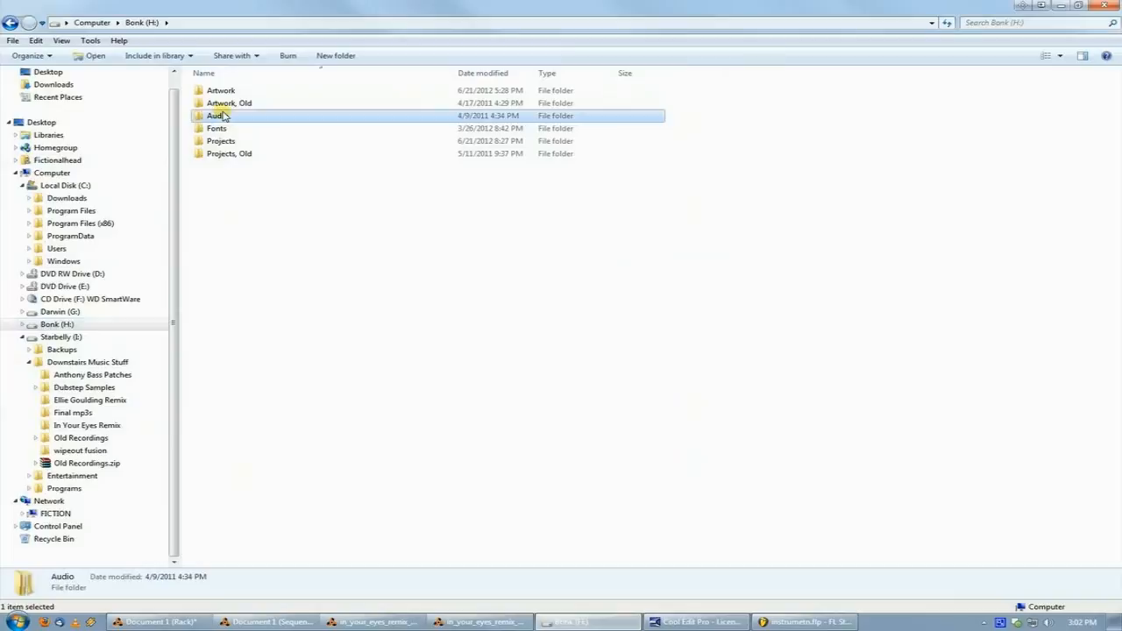
double_click(215, 115)
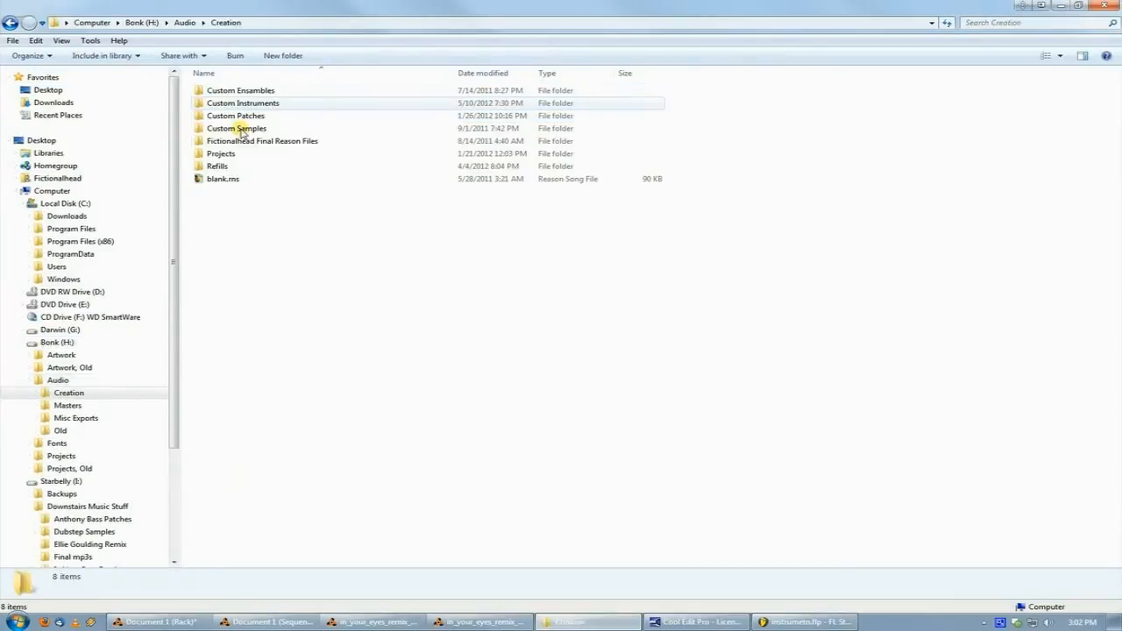
click(235, 129)
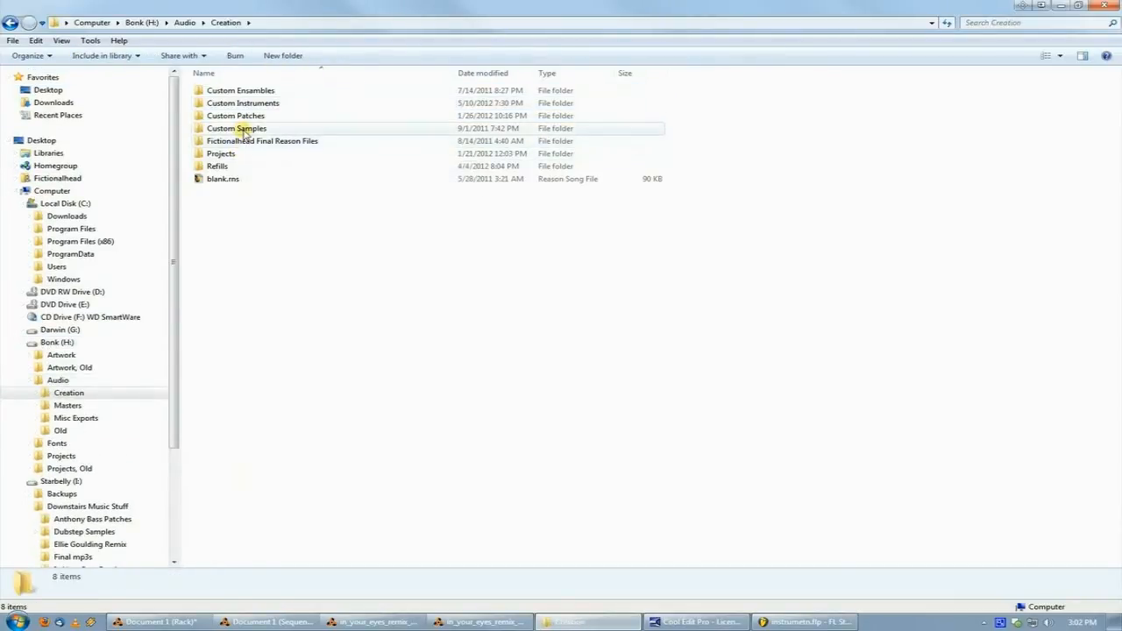
double_click(242, 103)
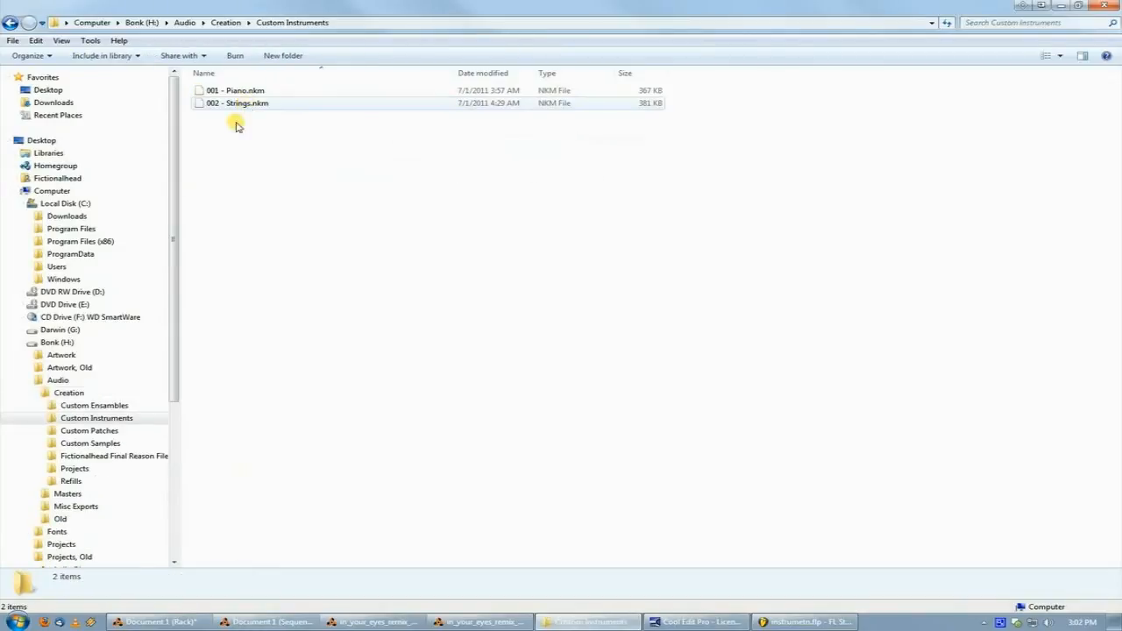
click(70, 481)
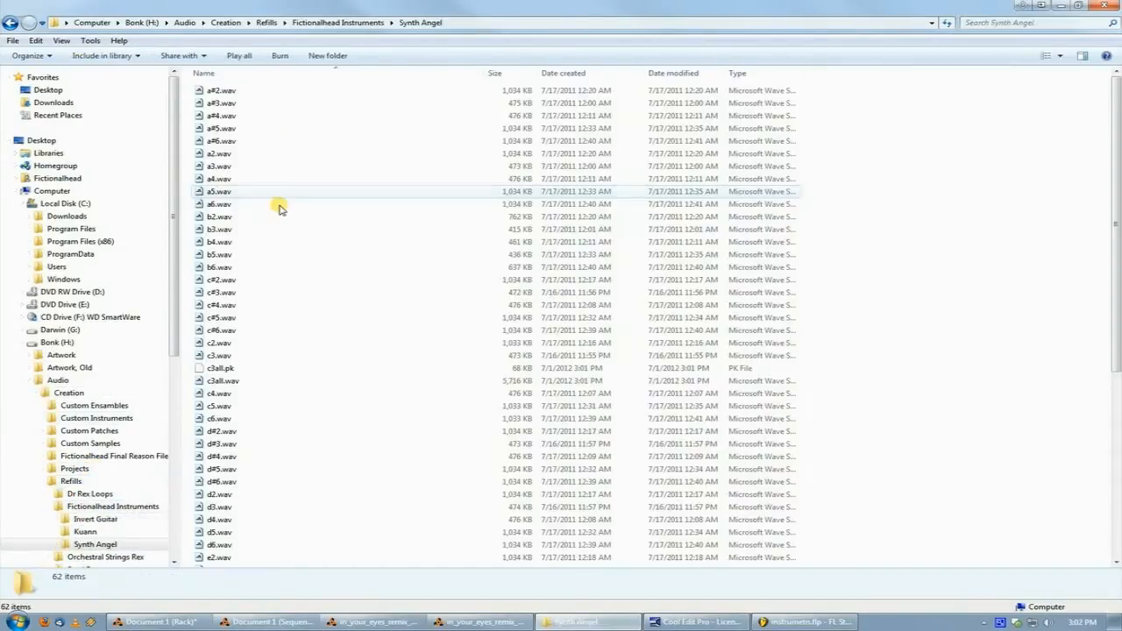
Play all Synth Angel WAVs in Winamp, then collapse Winamp to windowshade mode
click(218, 366)
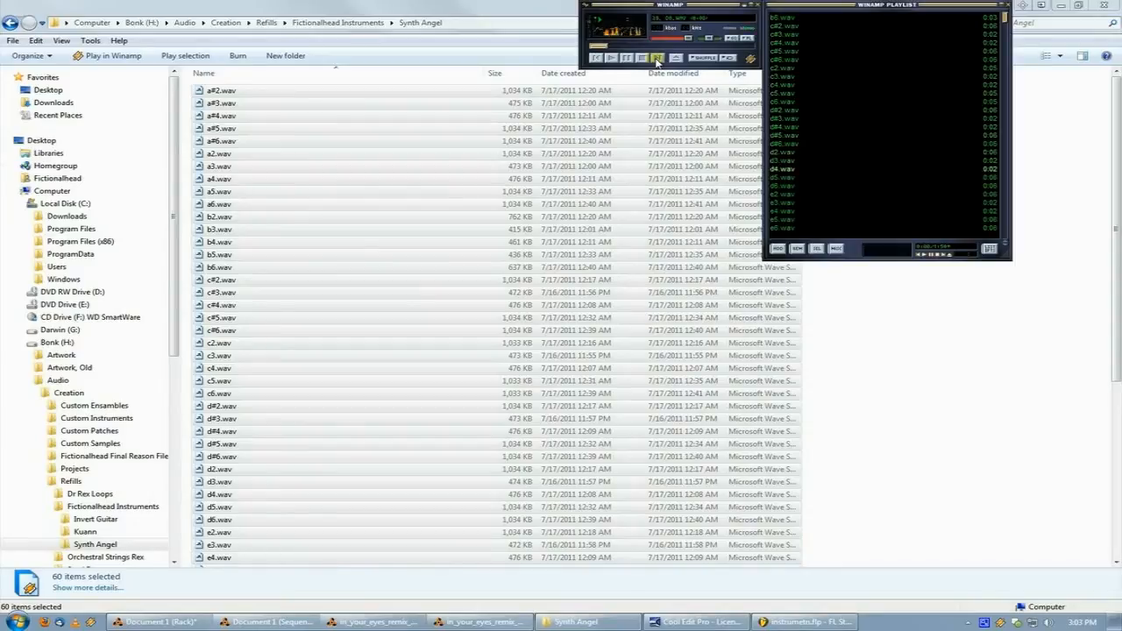
click(644, 54)
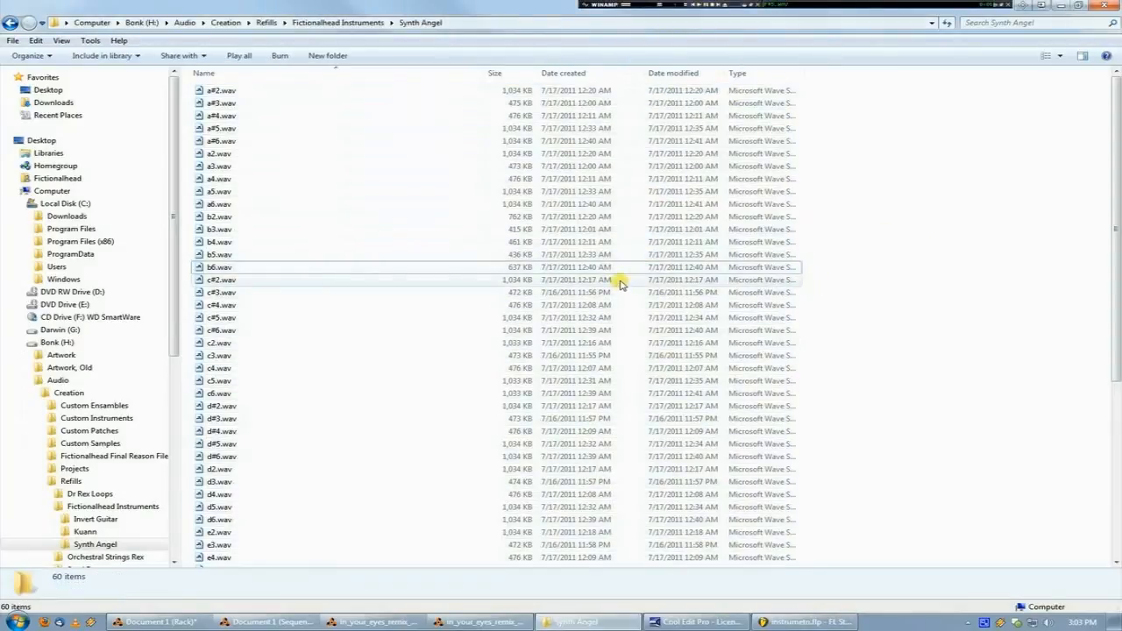
scroll(down, 3)
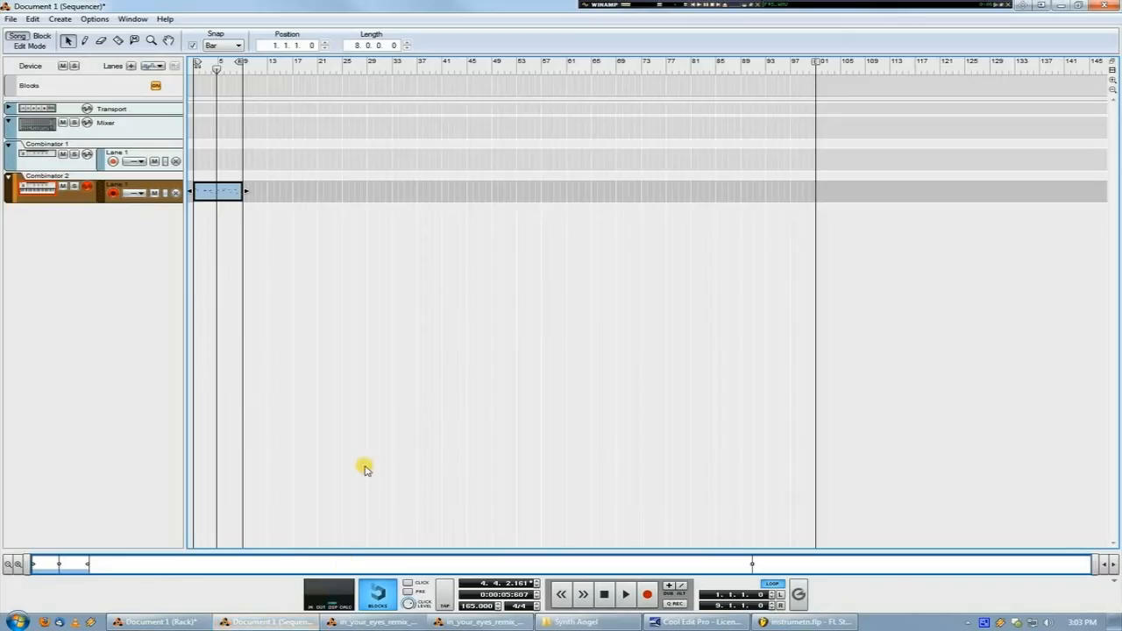
Switch to Reason's Document 1 rack window from the taskbar
click(145, 619)
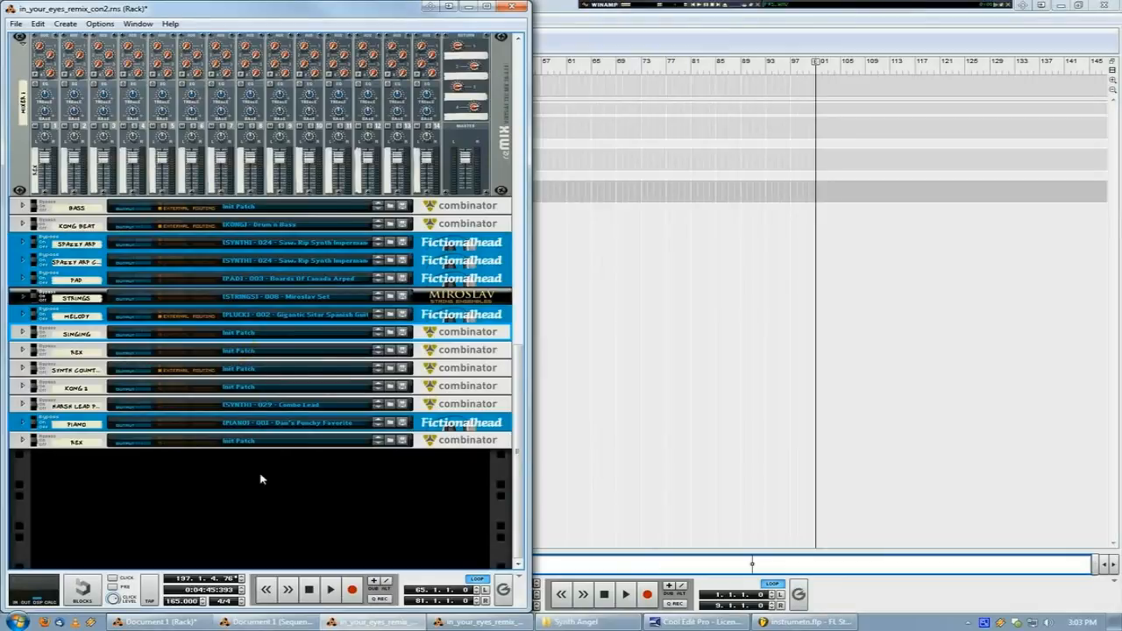
mouse_move(239, 550)
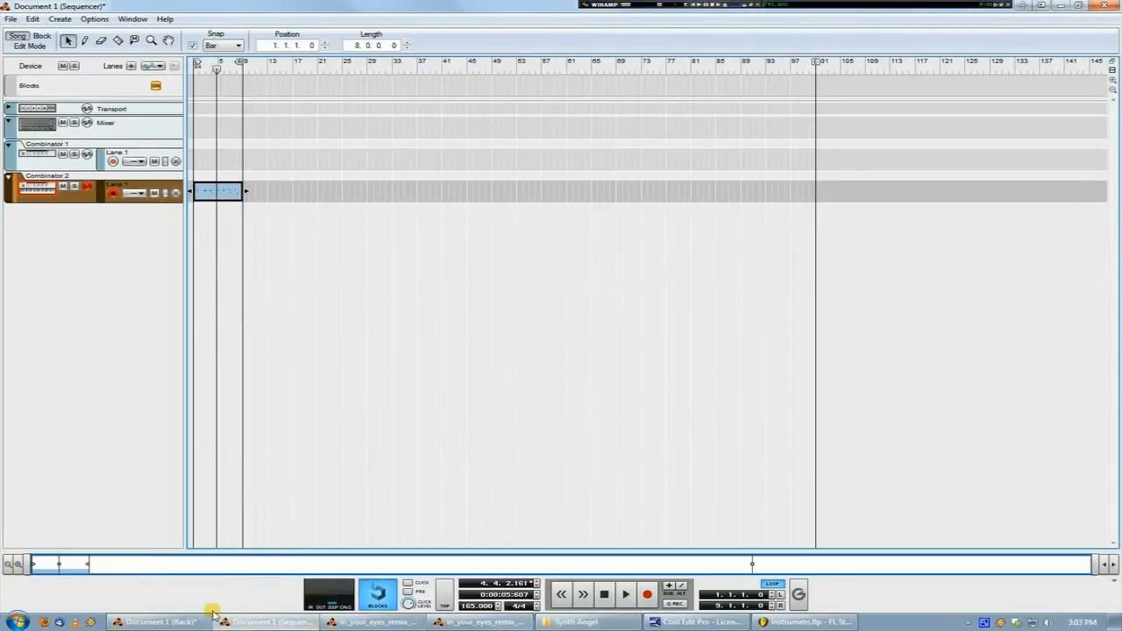
click(151, 621)
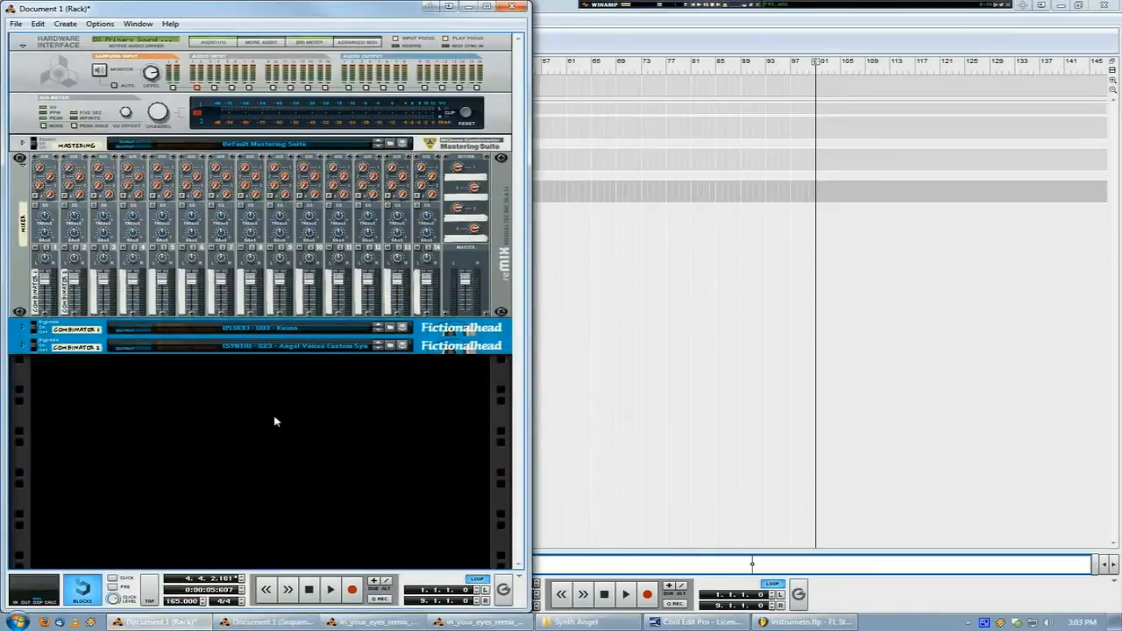
mouse_move(263, 418)
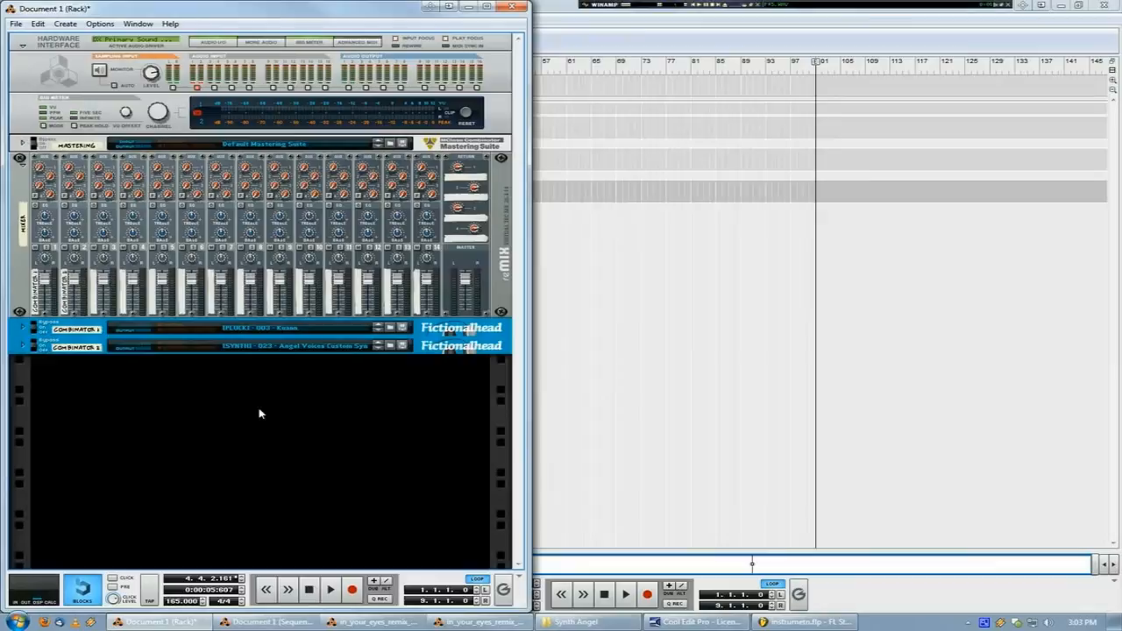
mouse_move(251, 406)
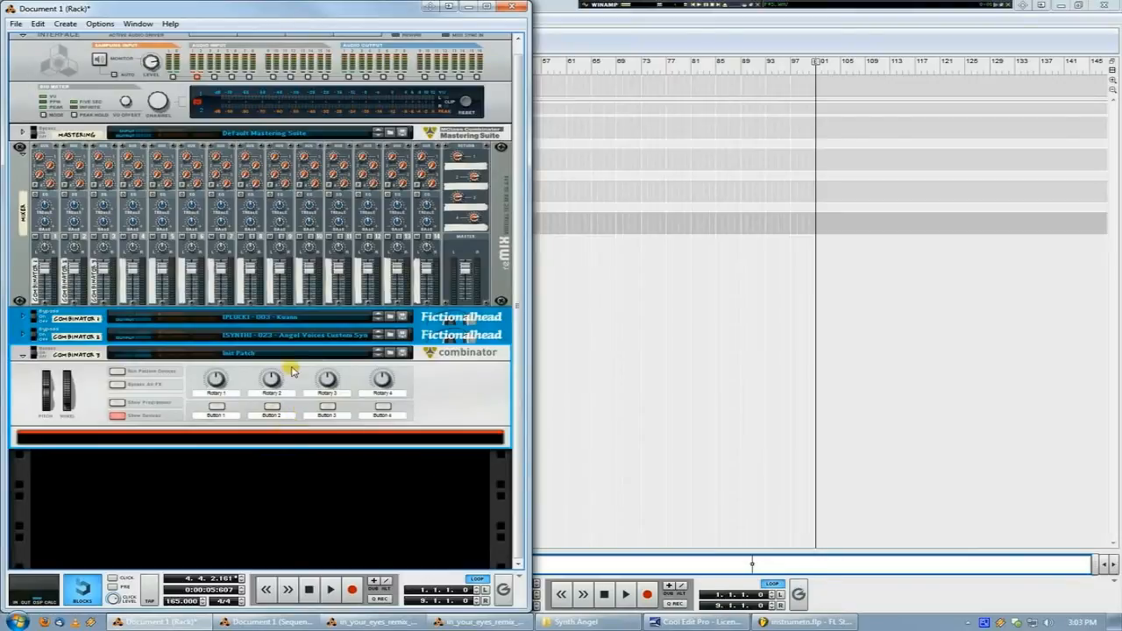
Add an NN-XT Advanced Sampler to the Combinator and initialize its patch
click(70, 22)
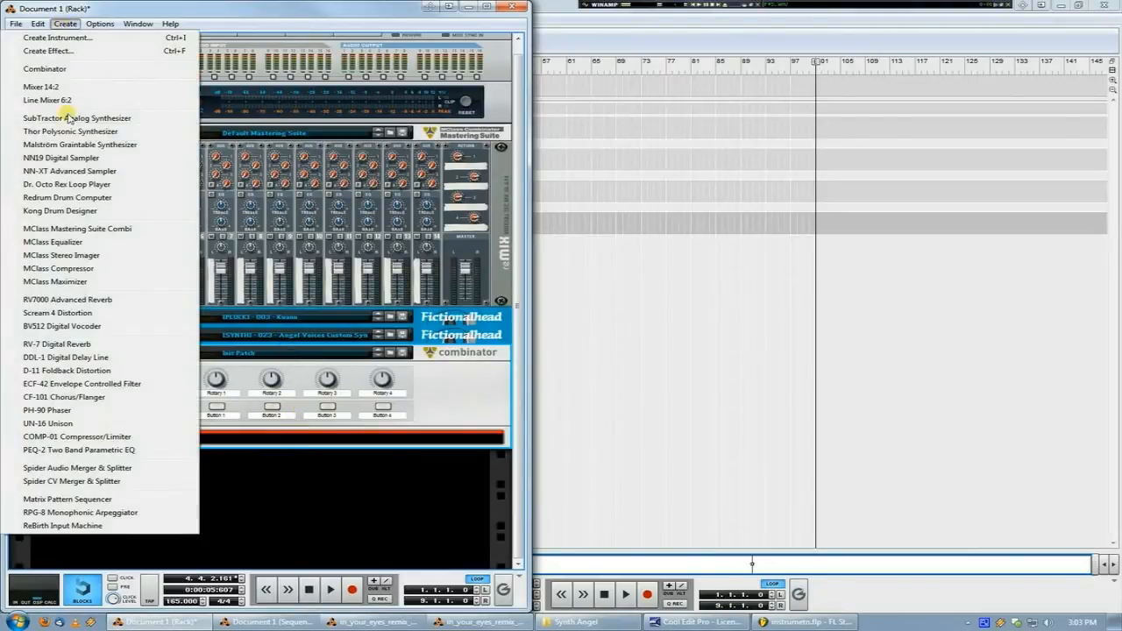
mouse_move(74, 171)
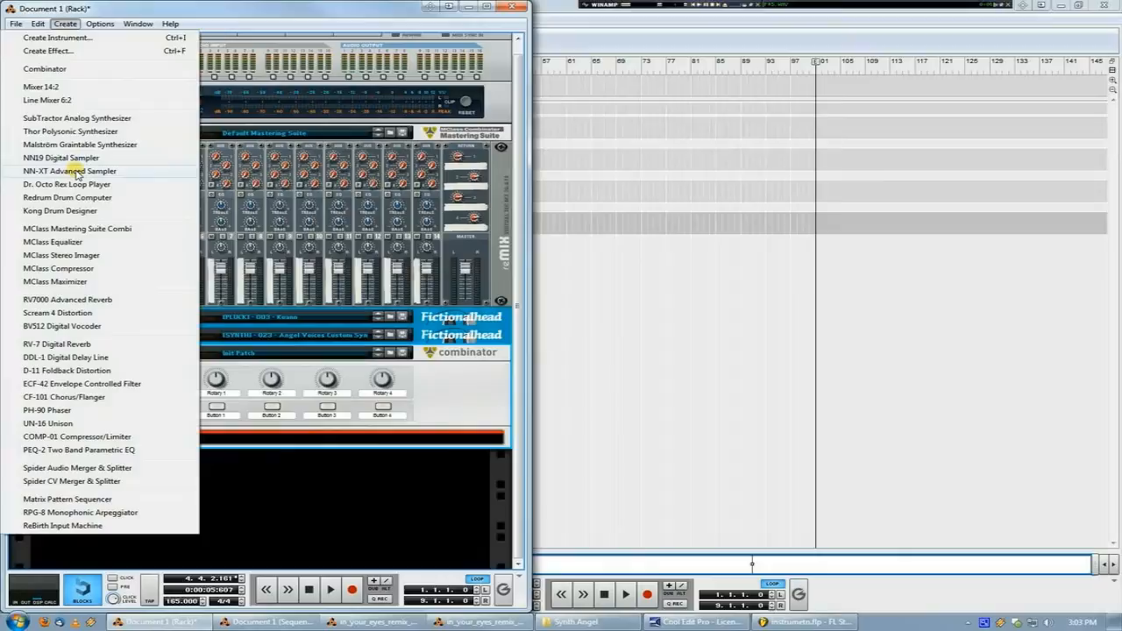
click(69, 170)
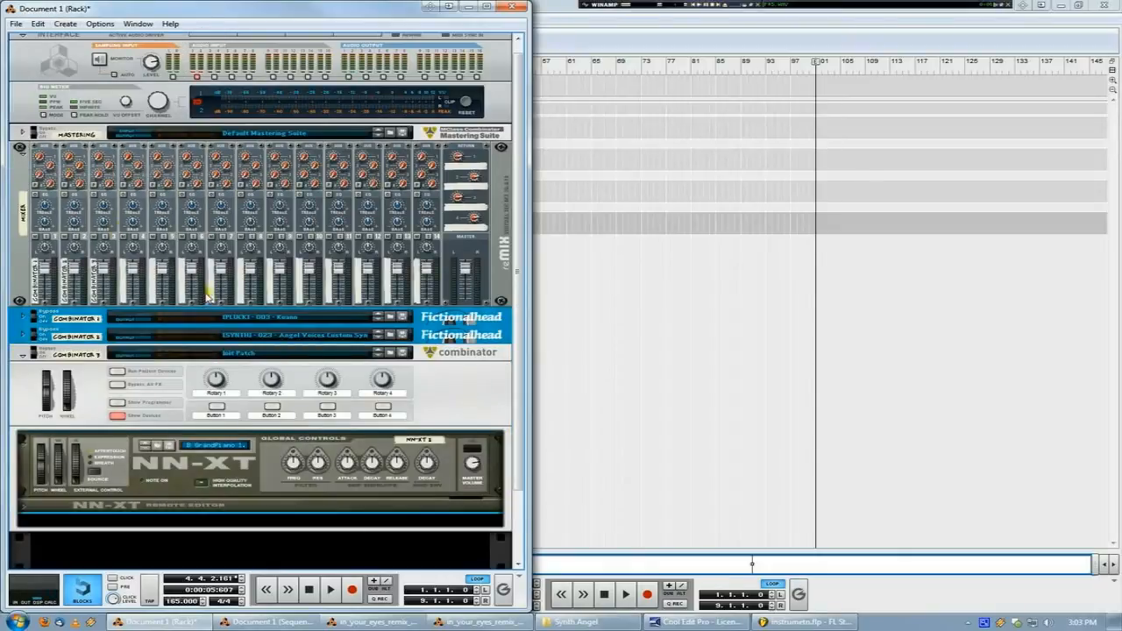
right_click(259, 404)
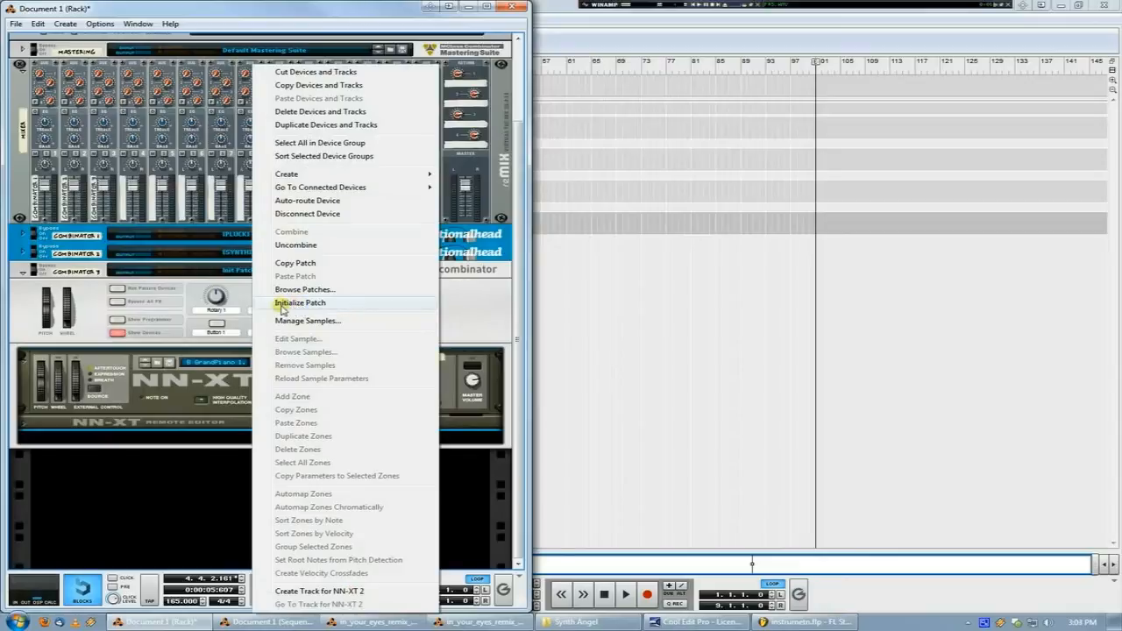
click(300, 303)
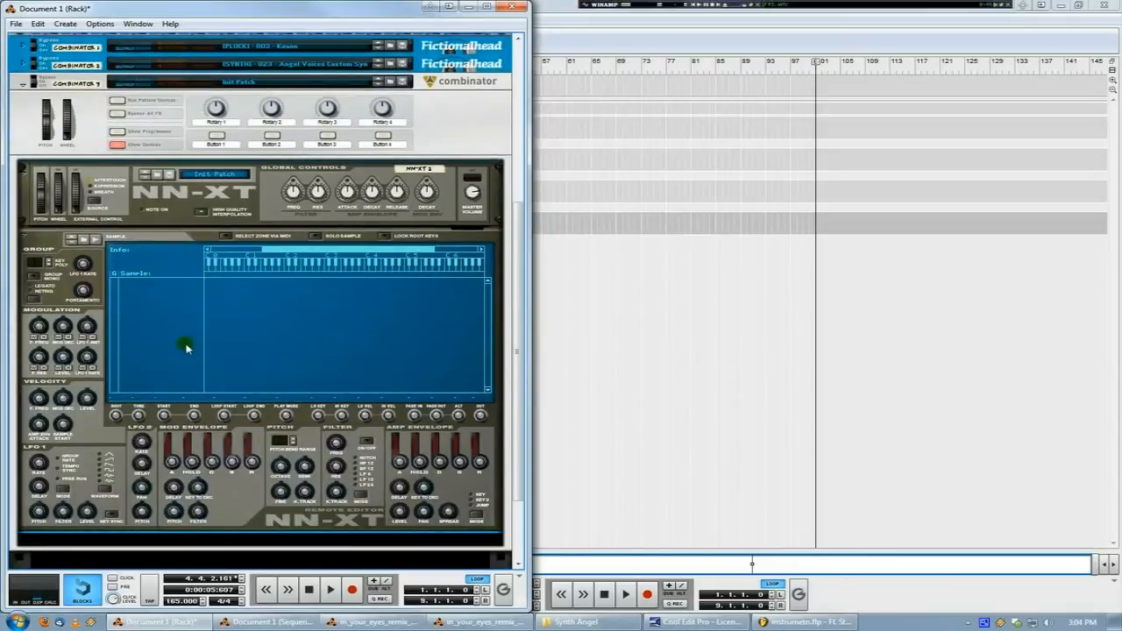
mouse_move(156, 297)
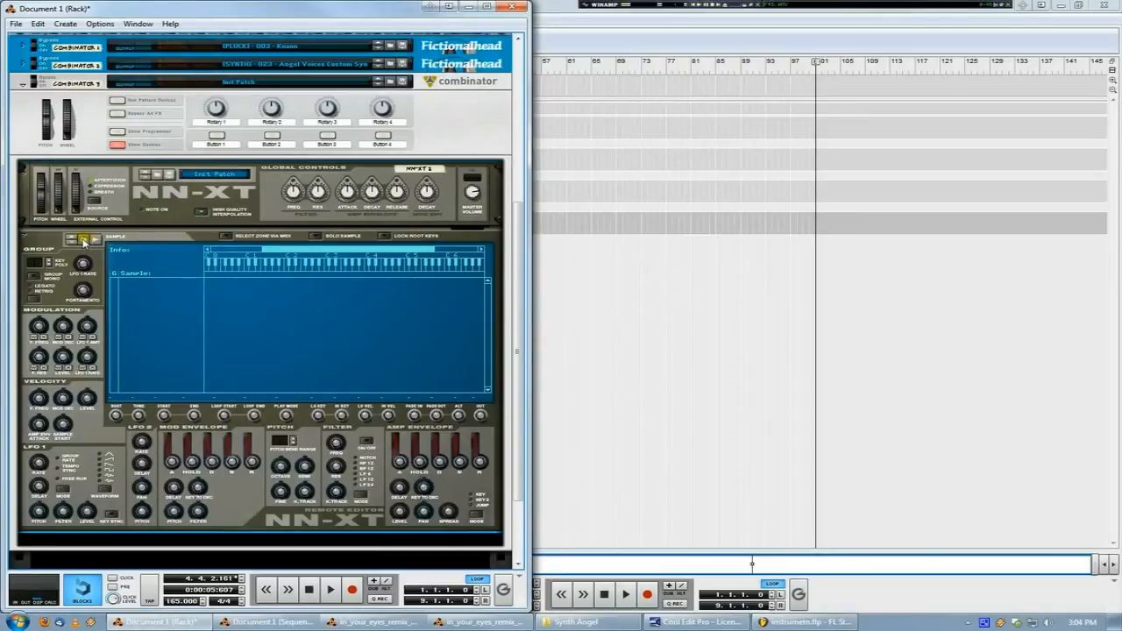
Open the NN-XT Sample Browser on the Synth Angel folder, reopening it once
click(83, 242)
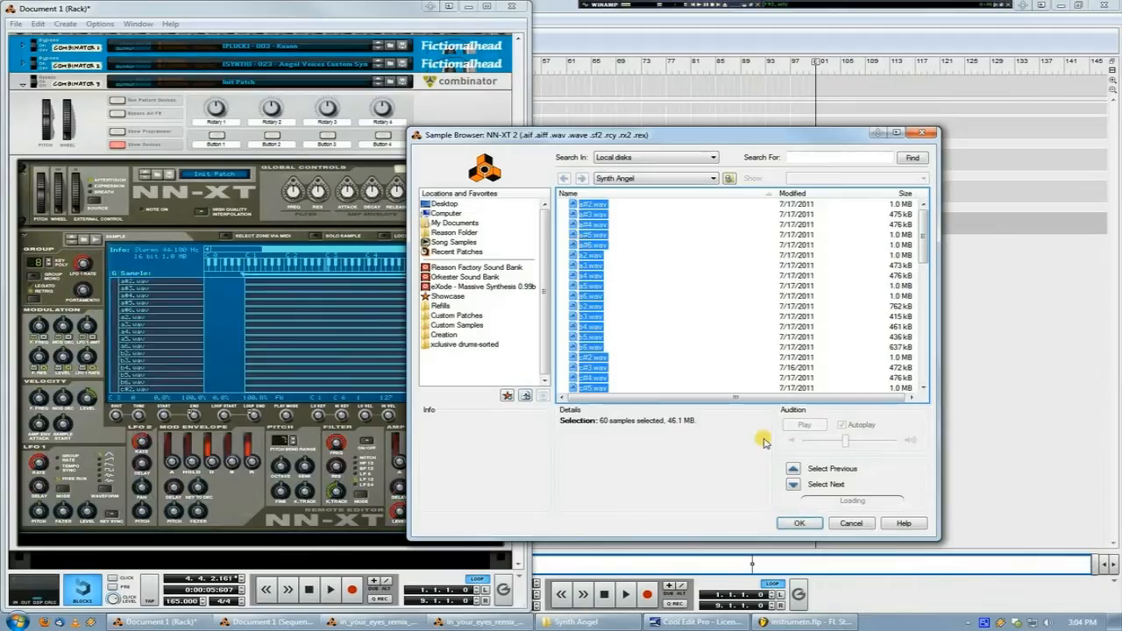
click(800, 524)
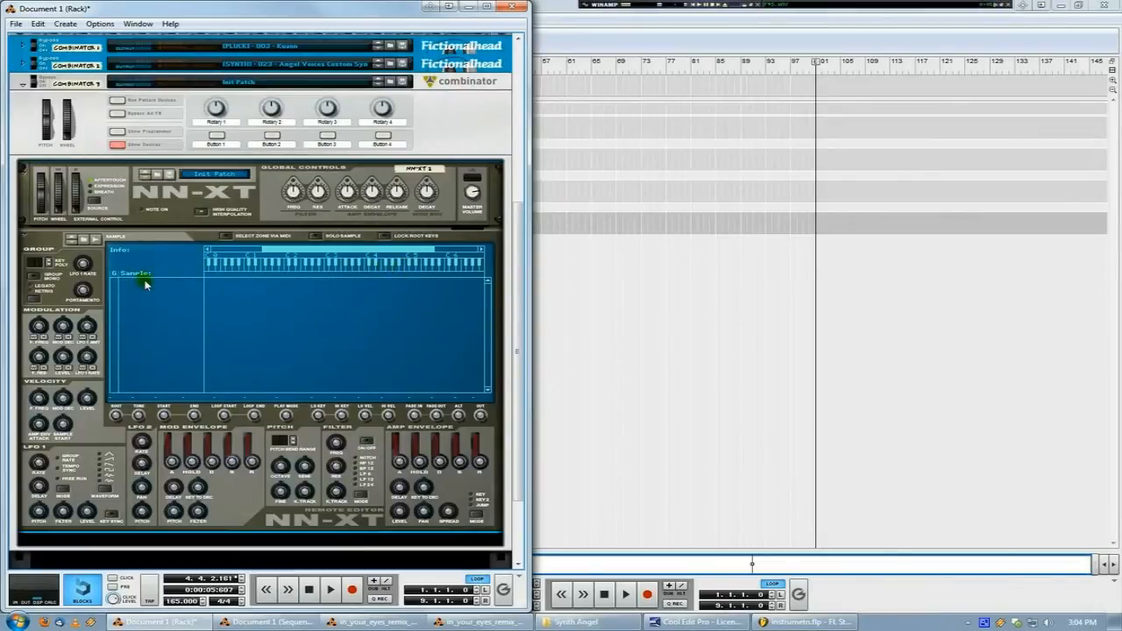
mouse_move(156, 293)
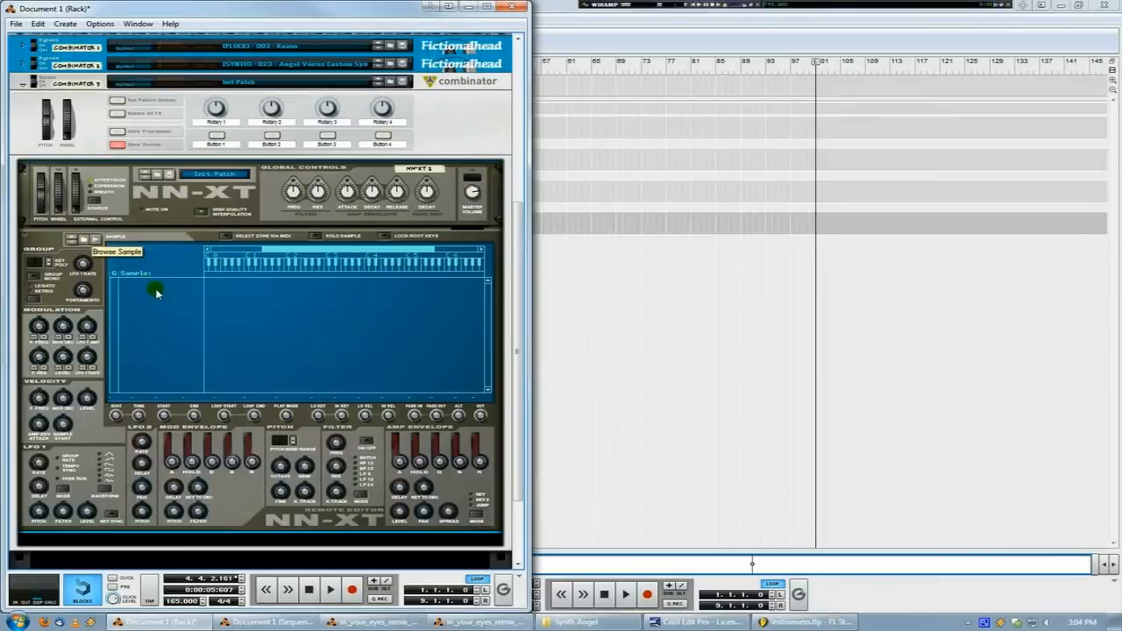
click(158, 293)
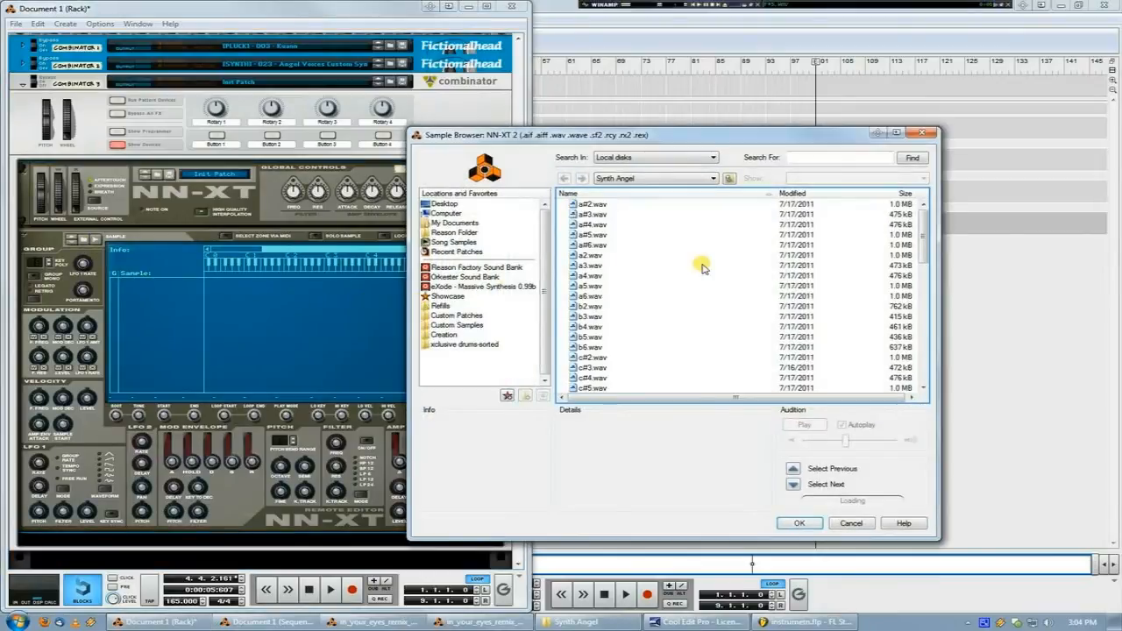
Add the C2 sample to the selection and load all twelve Synth Angel WAVs into NN-XT
scroll(down, 3)
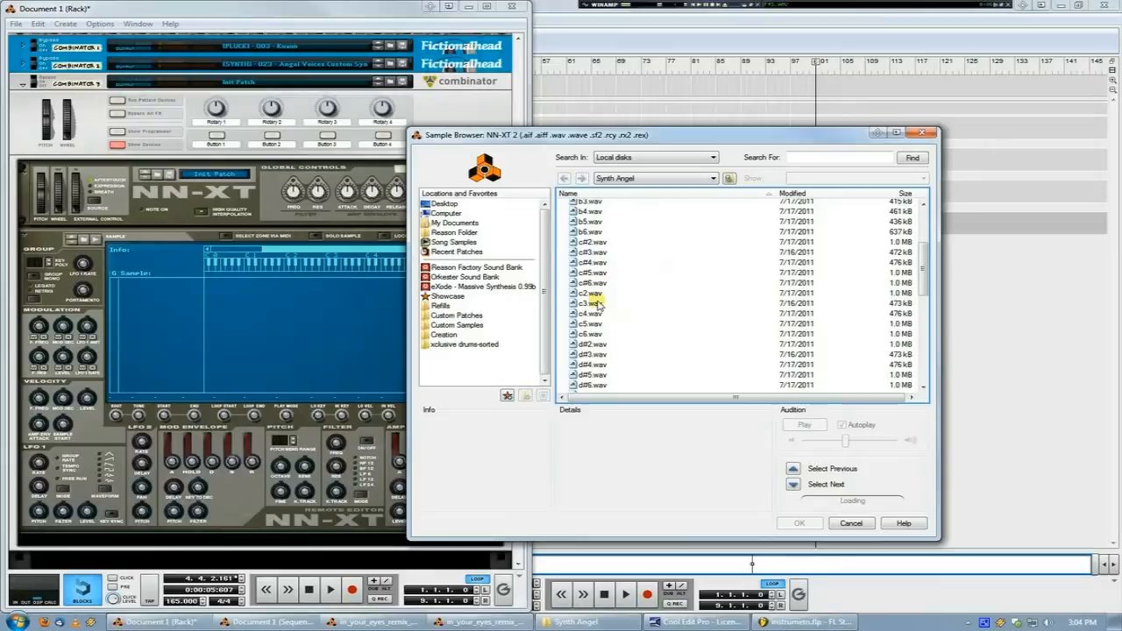
click(588, 292)
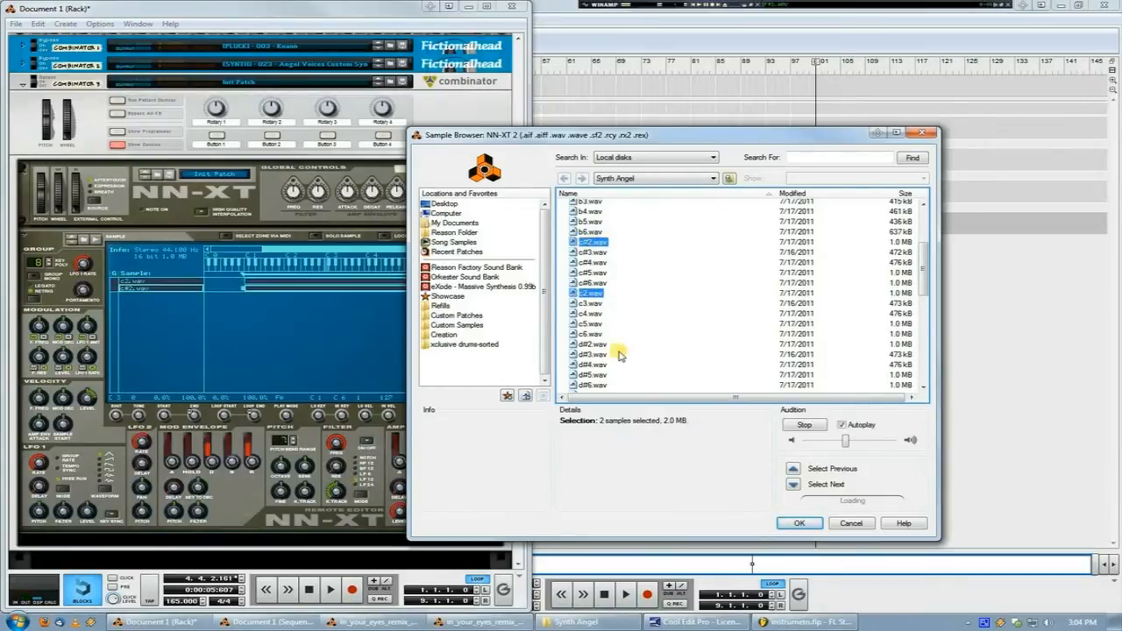
scroll(down, 3)
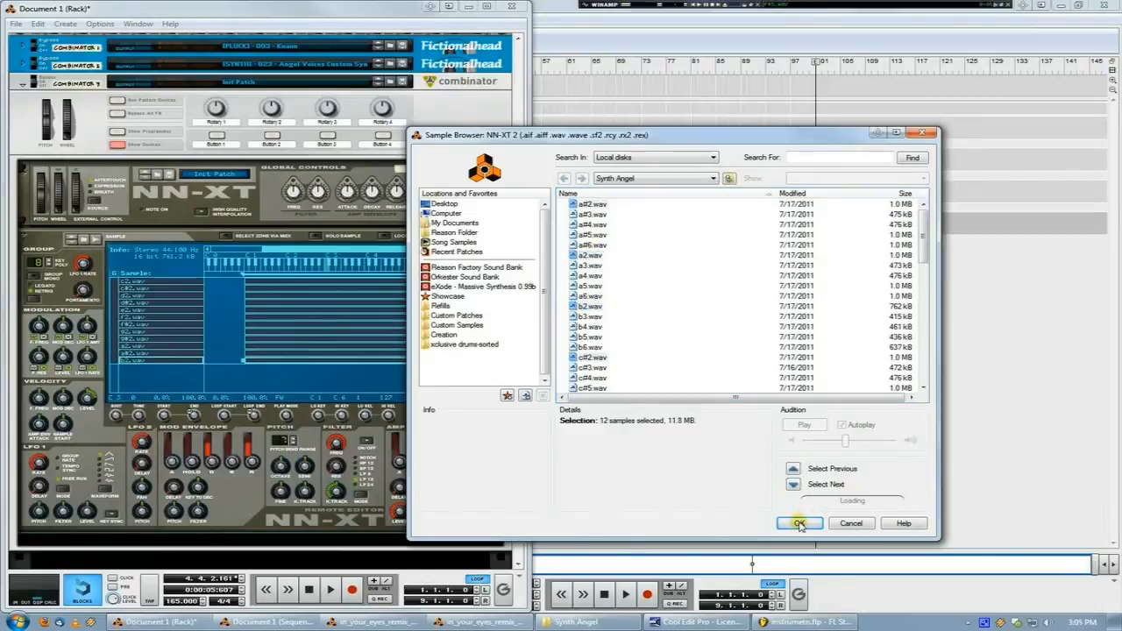
click(799, 523)
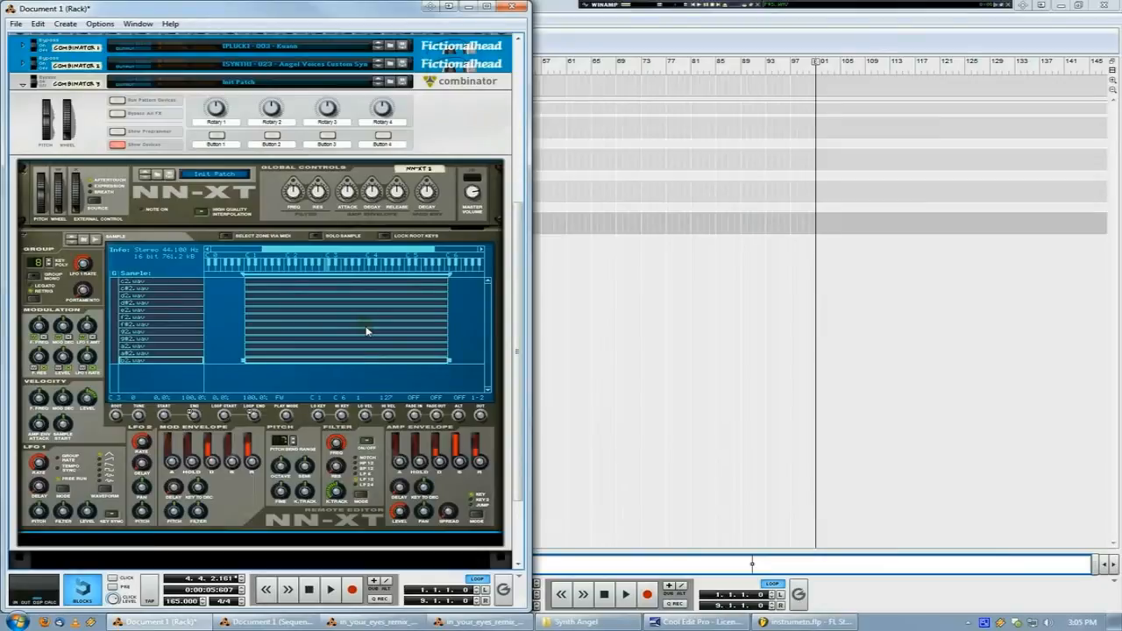
mouse_move(362, 338)
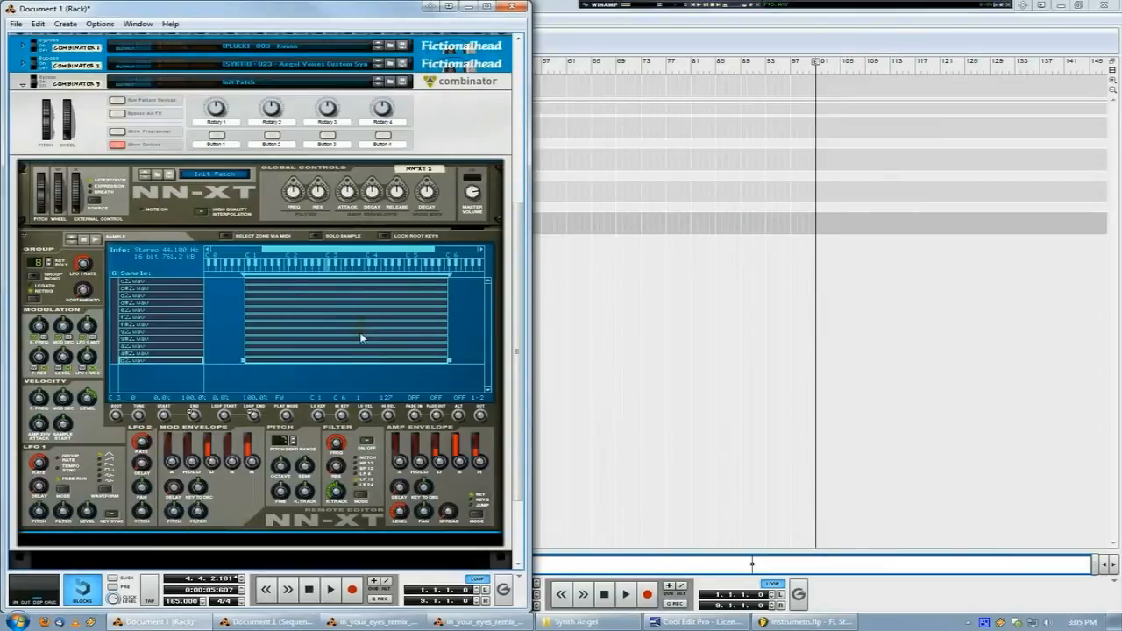
mouse_move(329, 328)
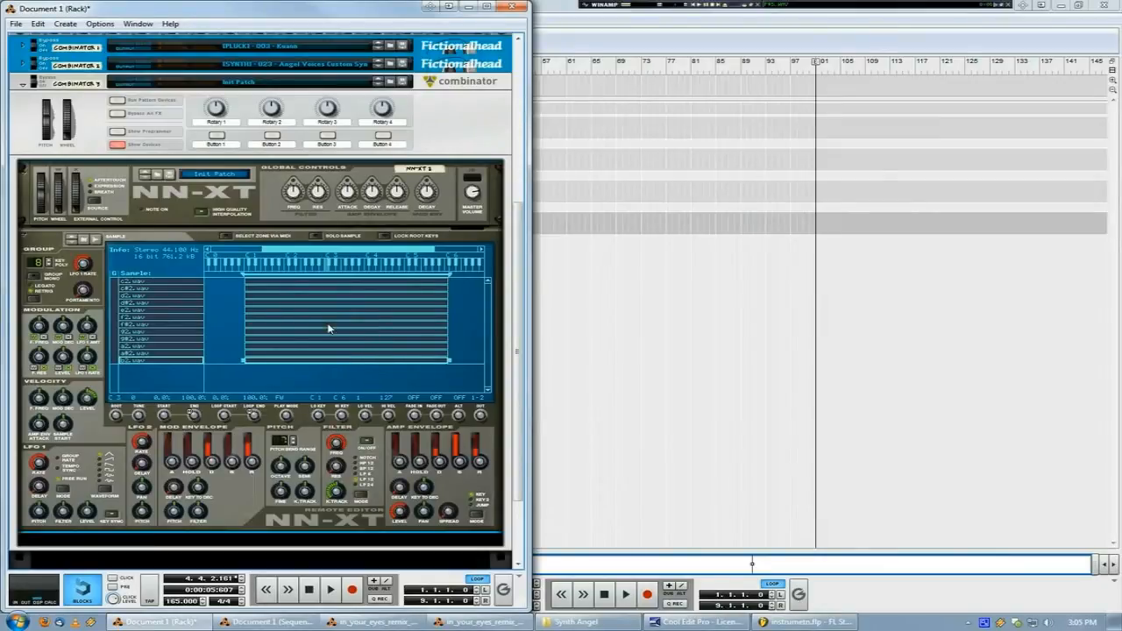
mouse_move(182, 315)
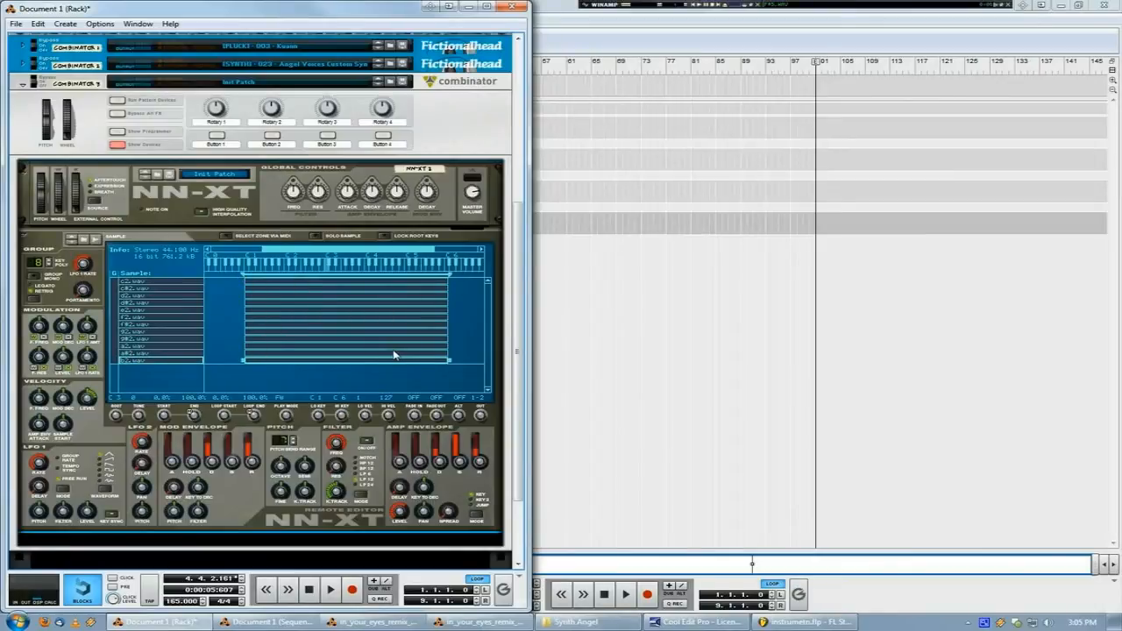
mouse_move(321, 312)
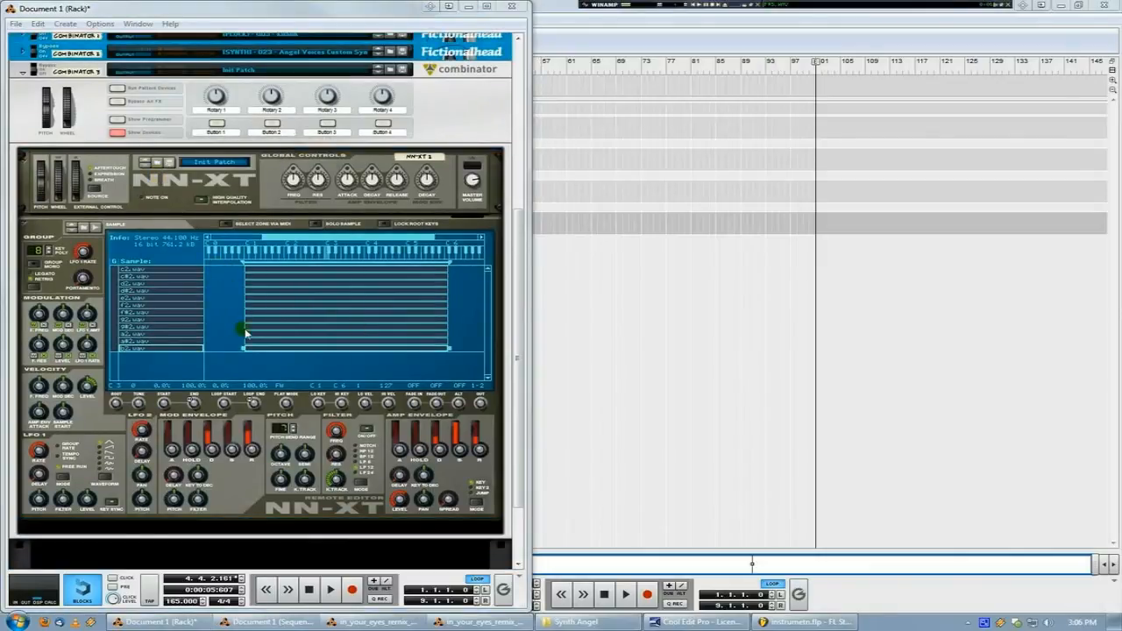
mouse_move(243, 309)
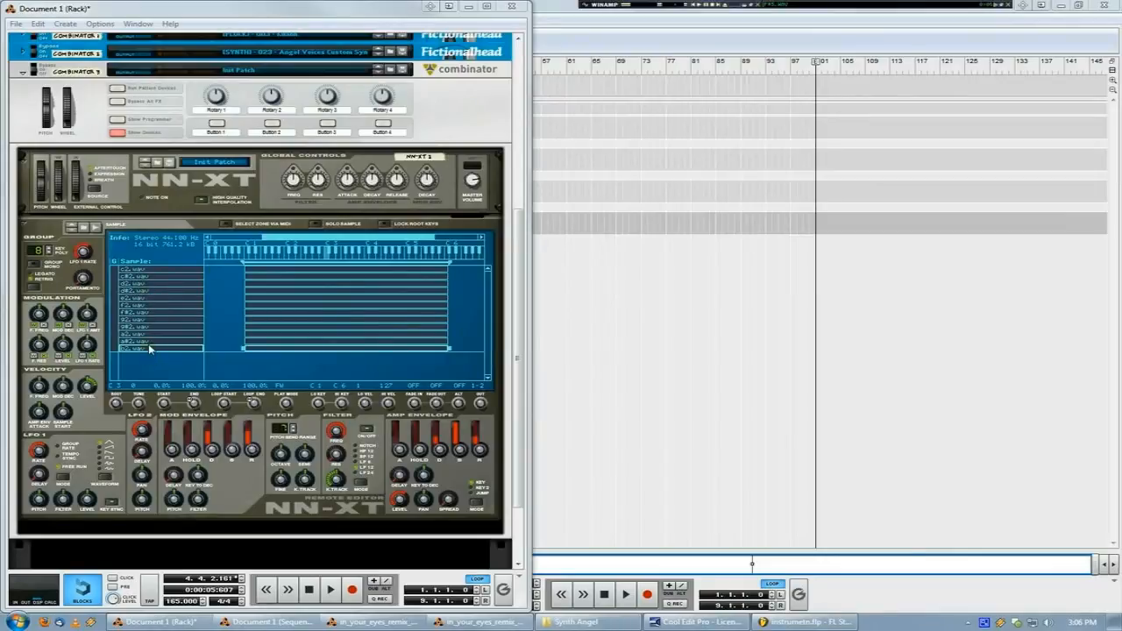
Automap the twelve Synth Angel zones chromatically, one key per sample
right_click(149, 351)
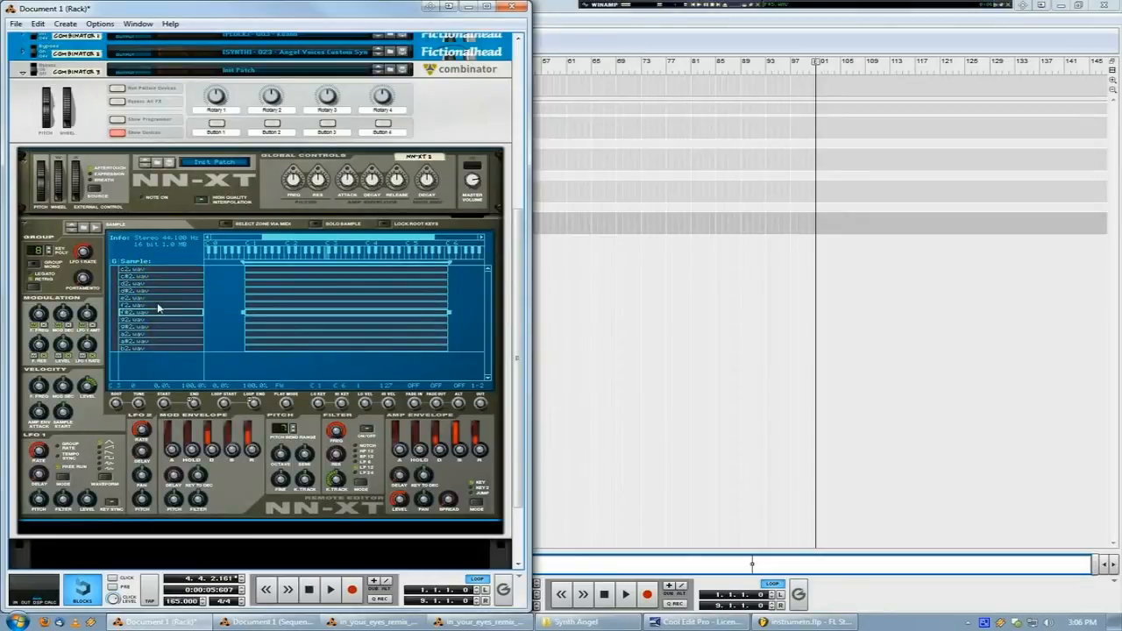
right_click(157, 308)
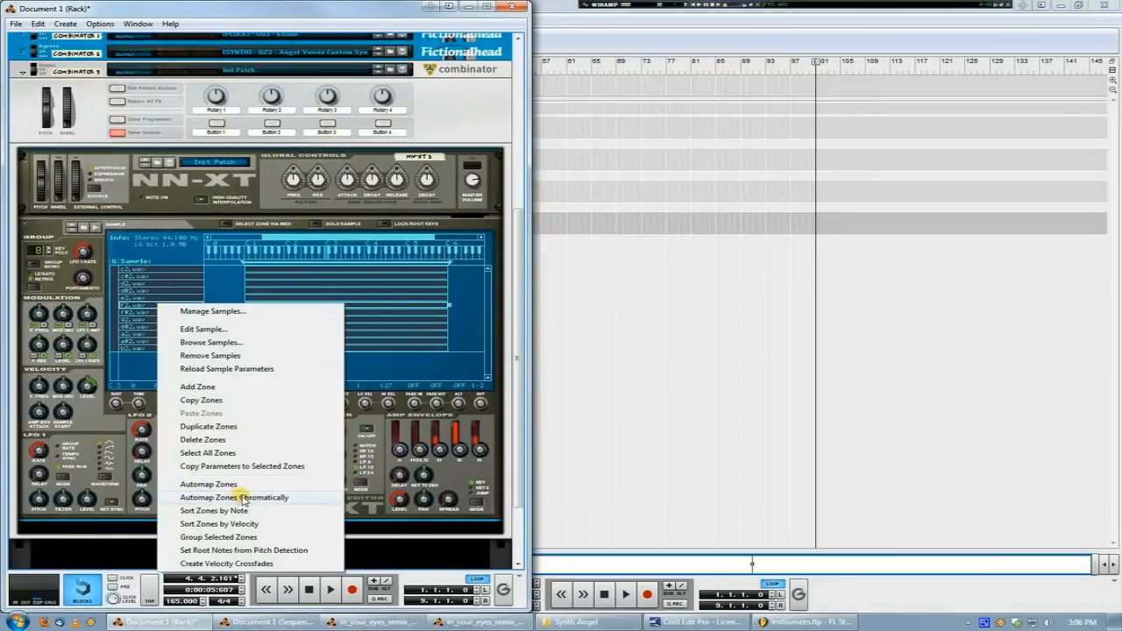
click(225, 497)
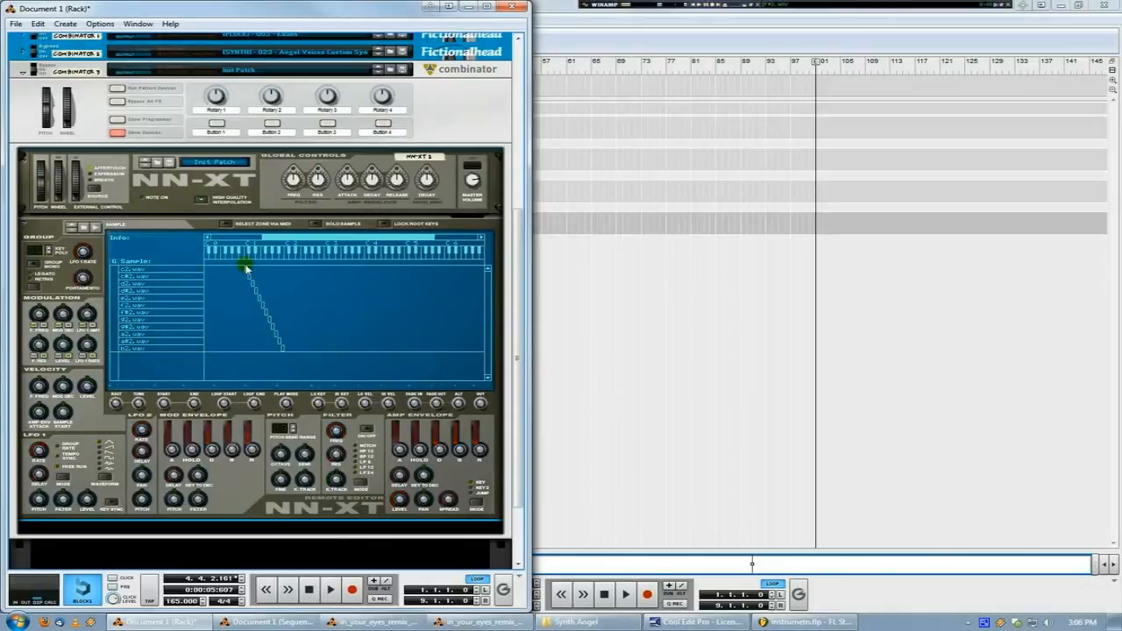
mouse_move(251, 295)
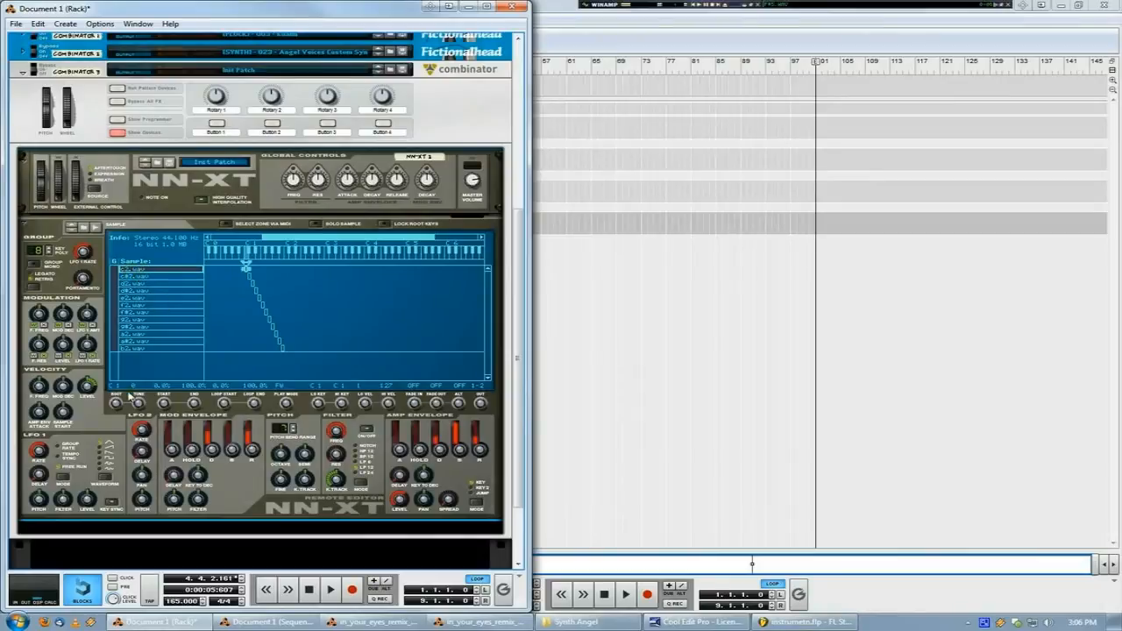
mouse_move(118, 410)
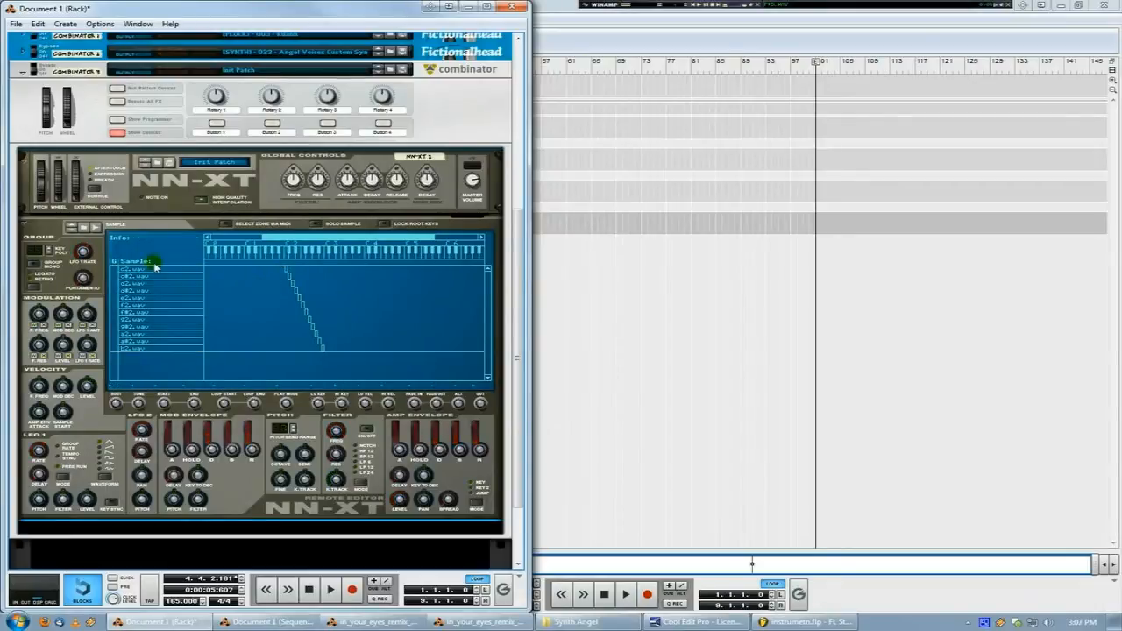
Select the first NN-XT sample zone and open Combinator 2's eight-bar clip for editing
click(136, 278)
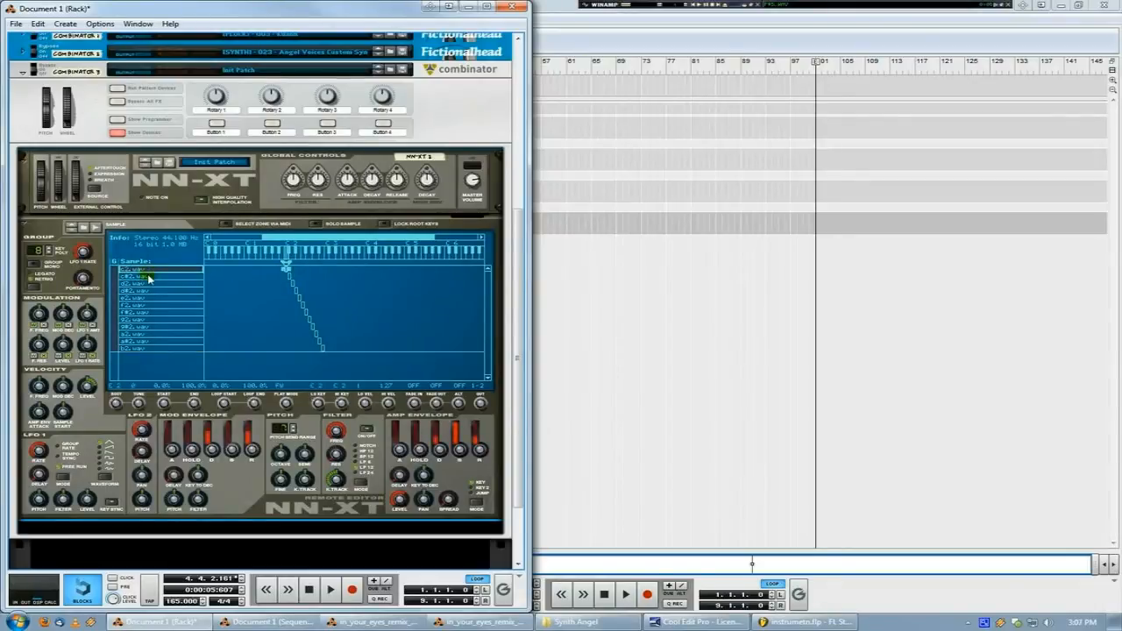
click(144, 286)
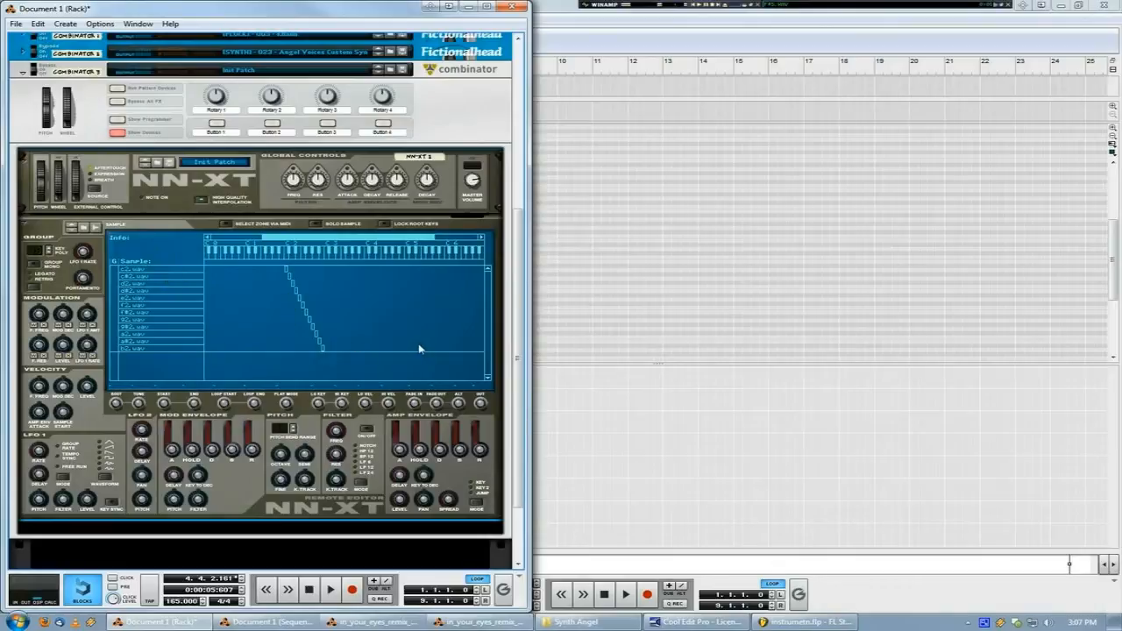
click(154, 294)
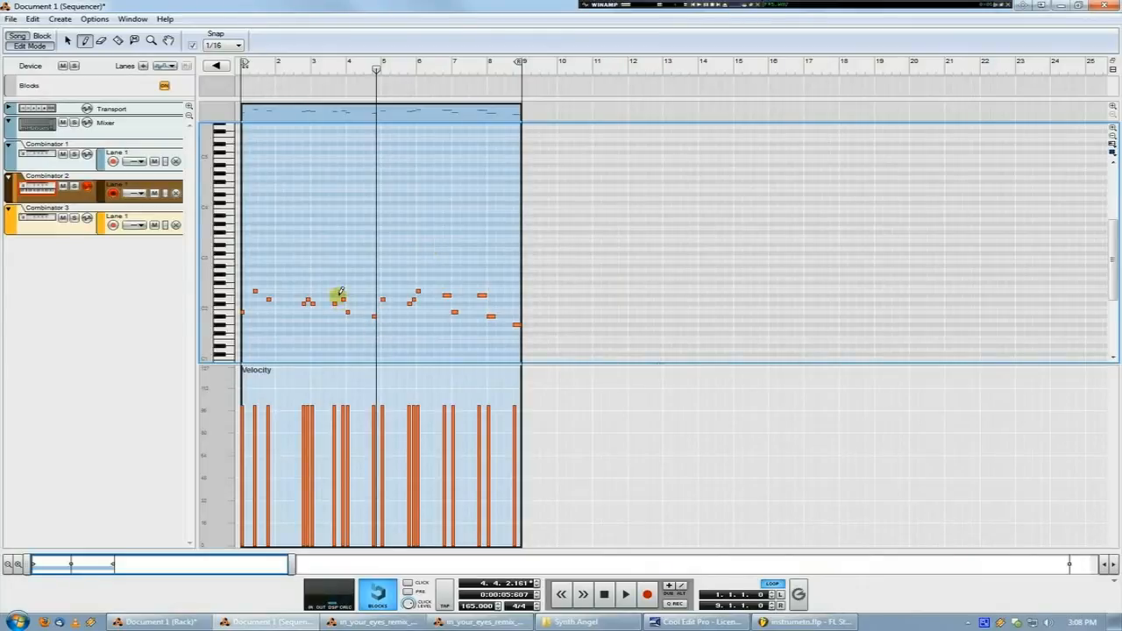
mouse_move(340, 283)
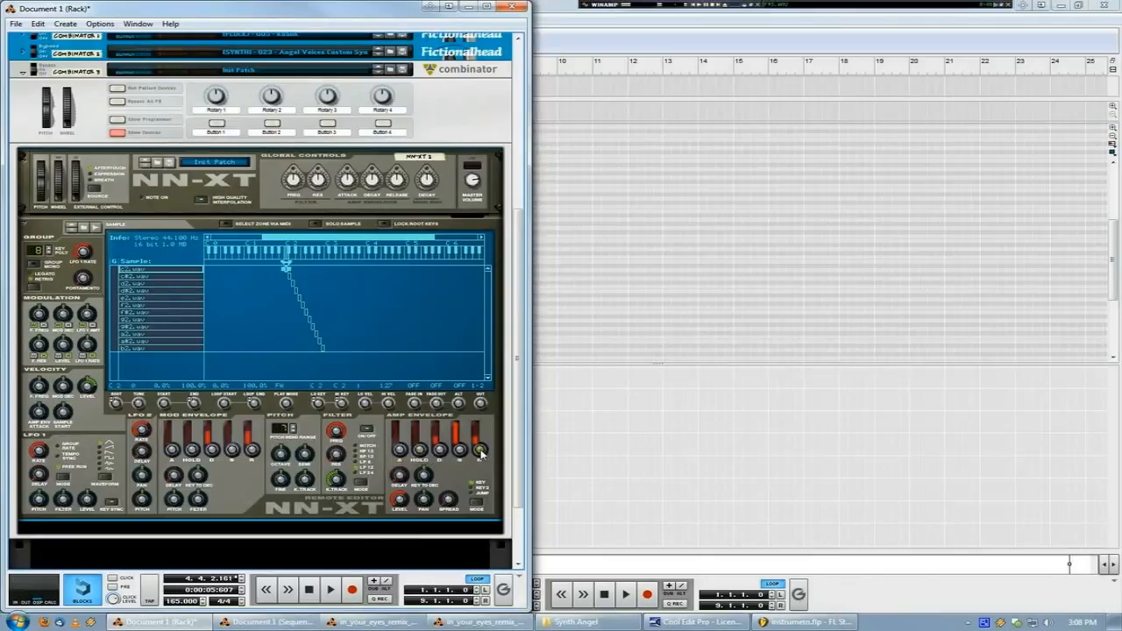
mouse_move(480, 438)
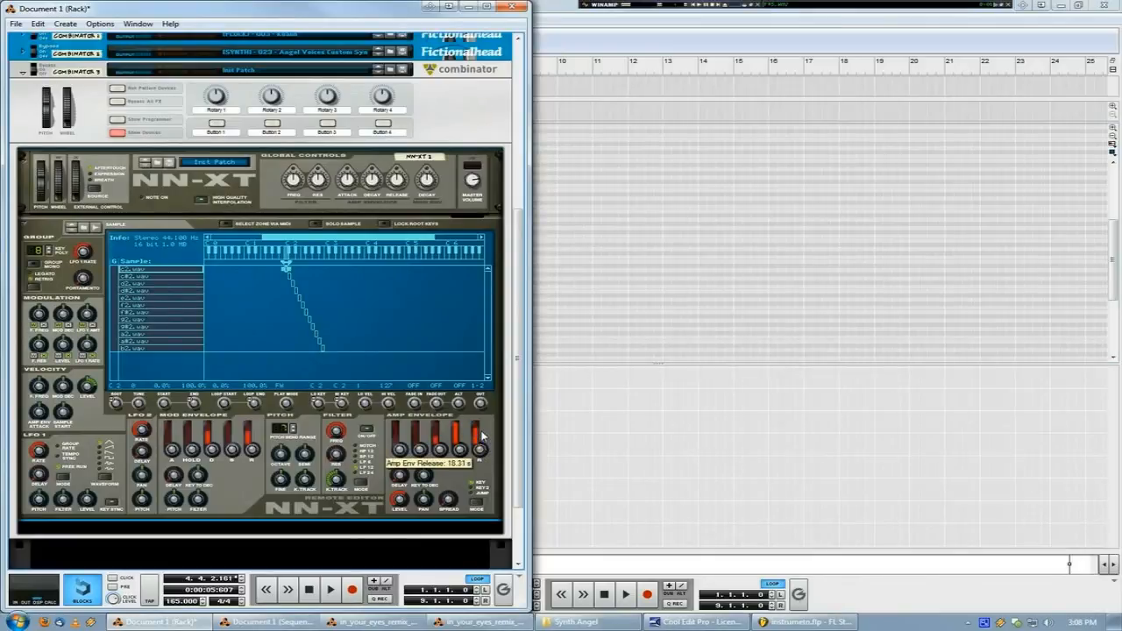
Set the NN-XT amp envelope release fader to about 3.3 seconds
drag(469, 439, 469, 465)
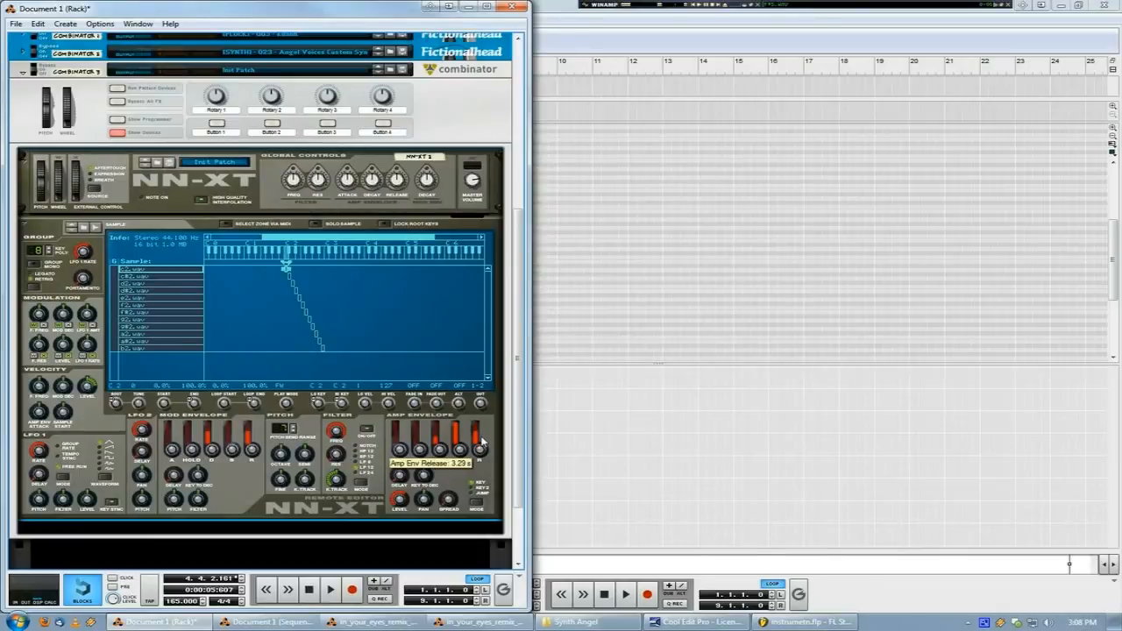
drag(467, 443, 467, 434)
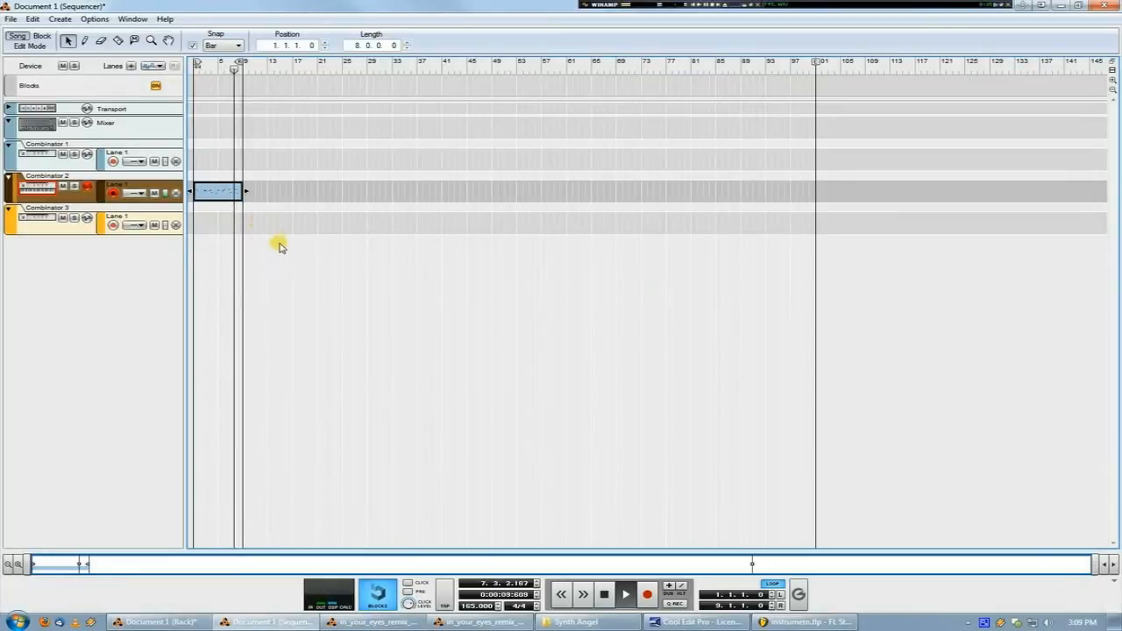
Transpose Combinator 2's melody clip up 12 semitones and open it to check the notes
click(131, 19)
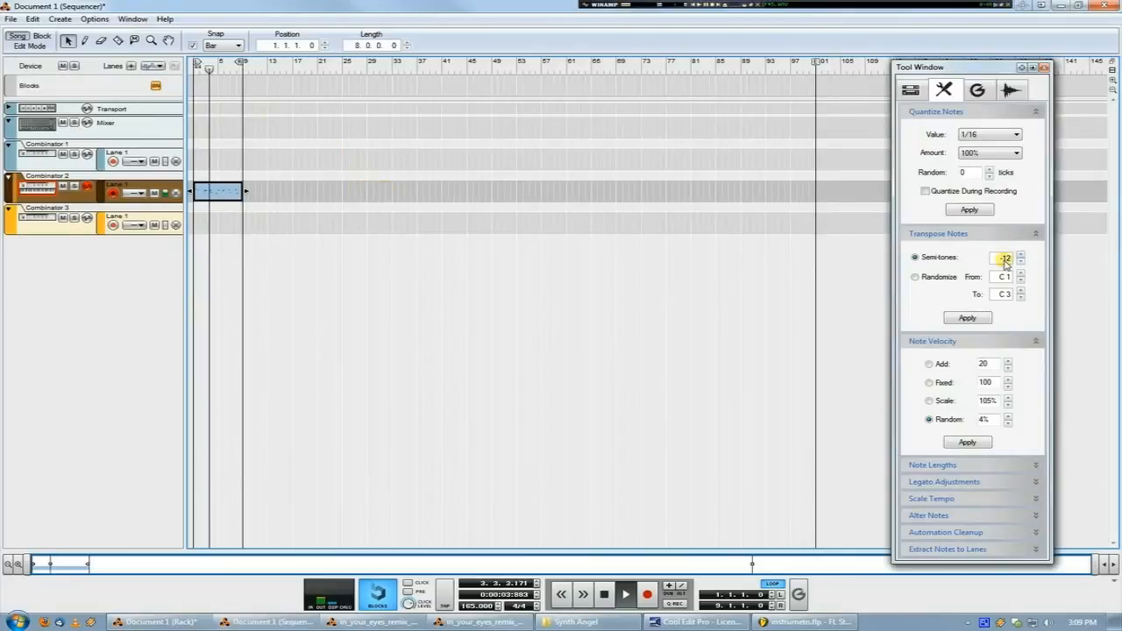
click(968, 317)
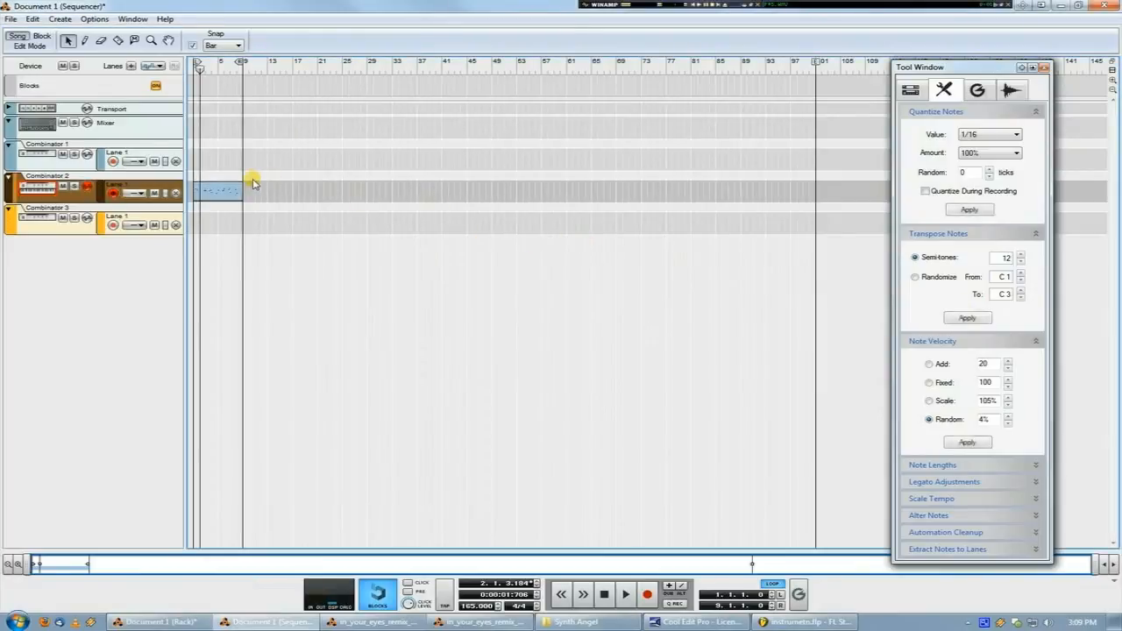
double_click(215, 186)
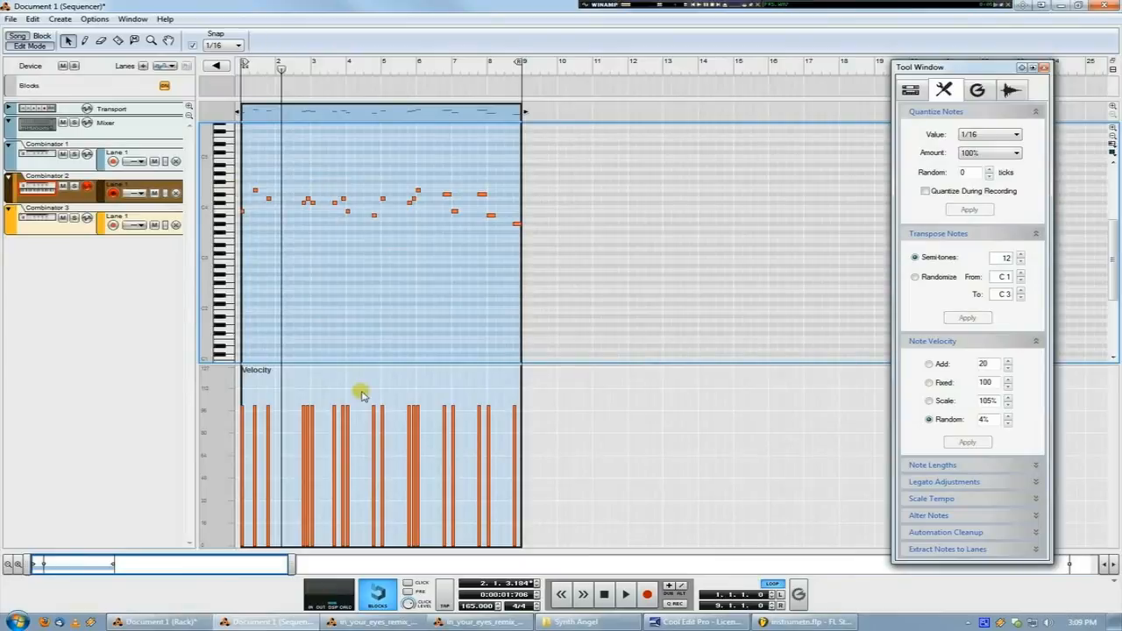
mouse_move(301, 335)
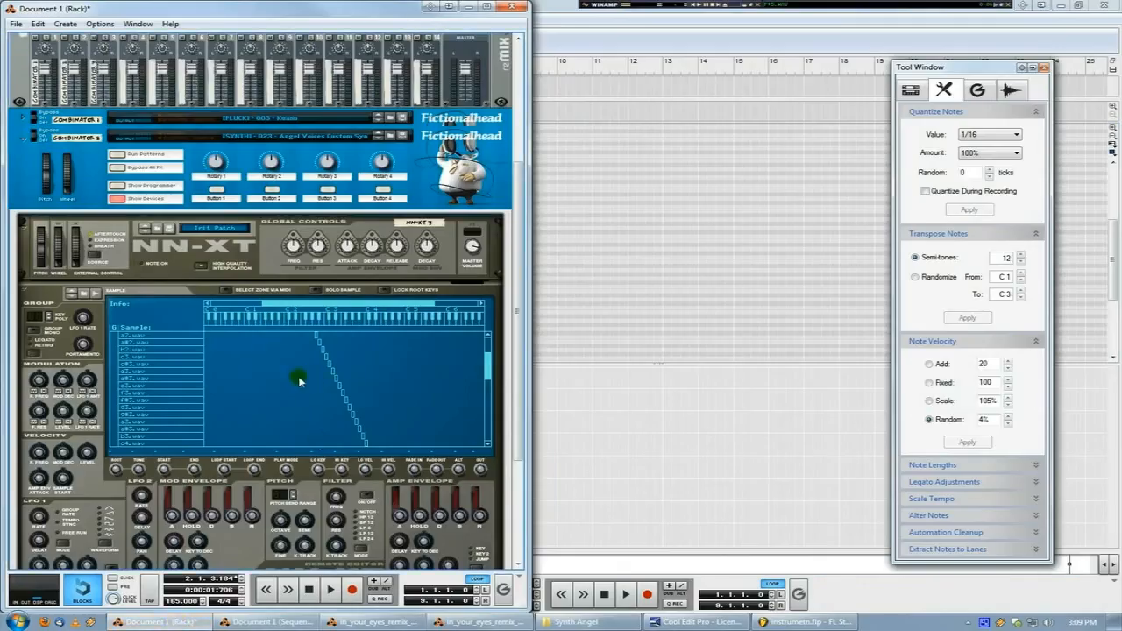
Scroll the rack past the NN-XT and UN-16, then bring up the empty Cool Edit Pro window
scroll(down, 3)
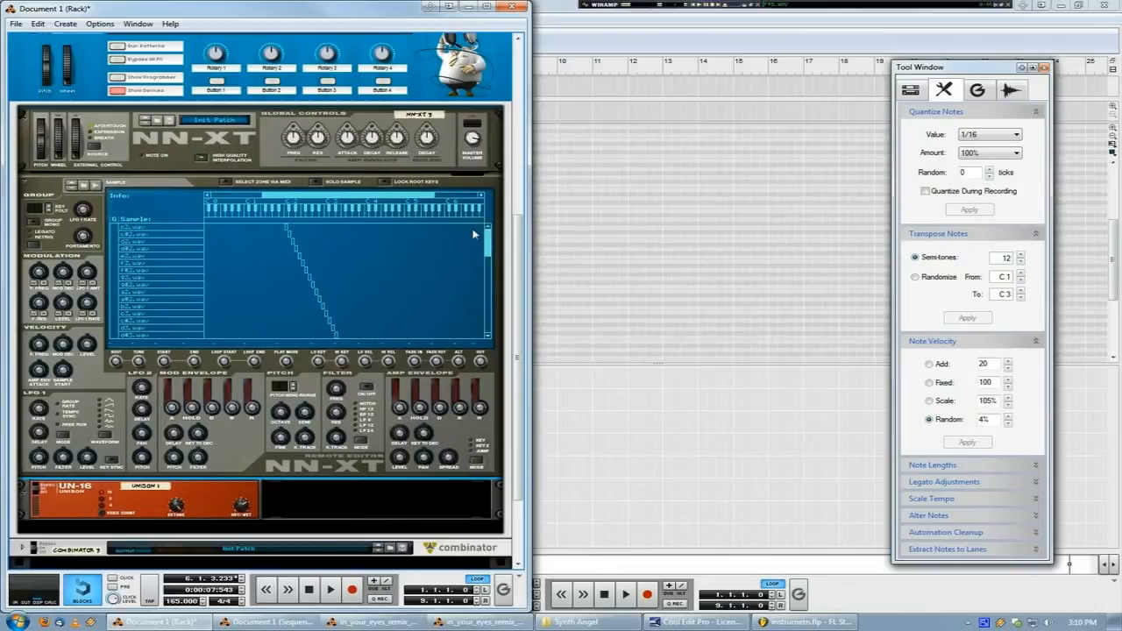
mouse_move(659, 497)
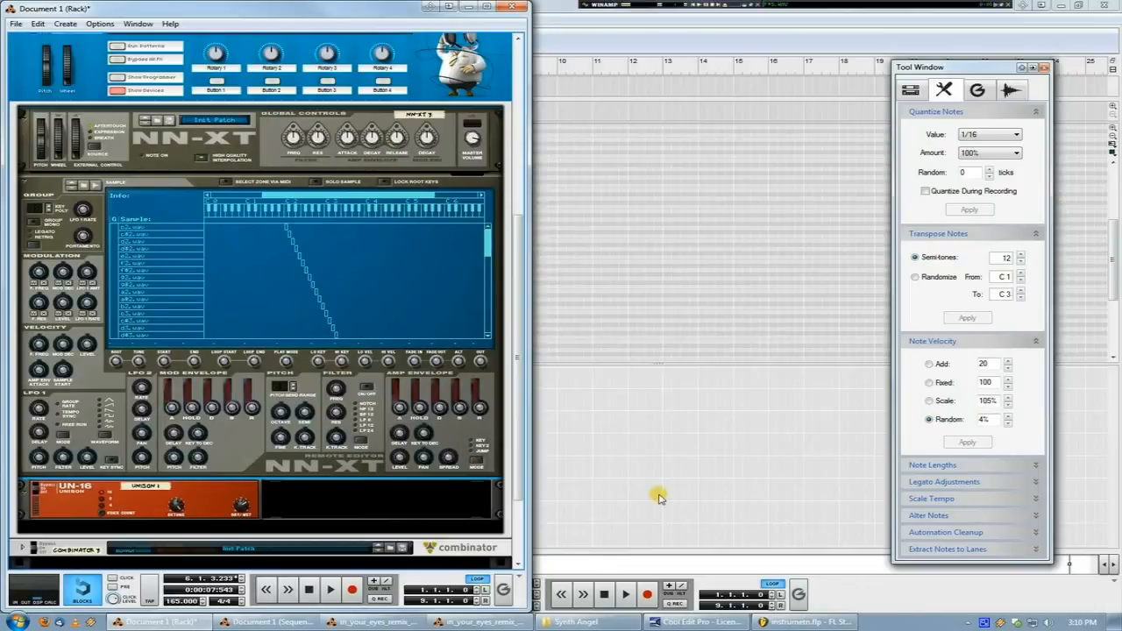
click(673, 622)
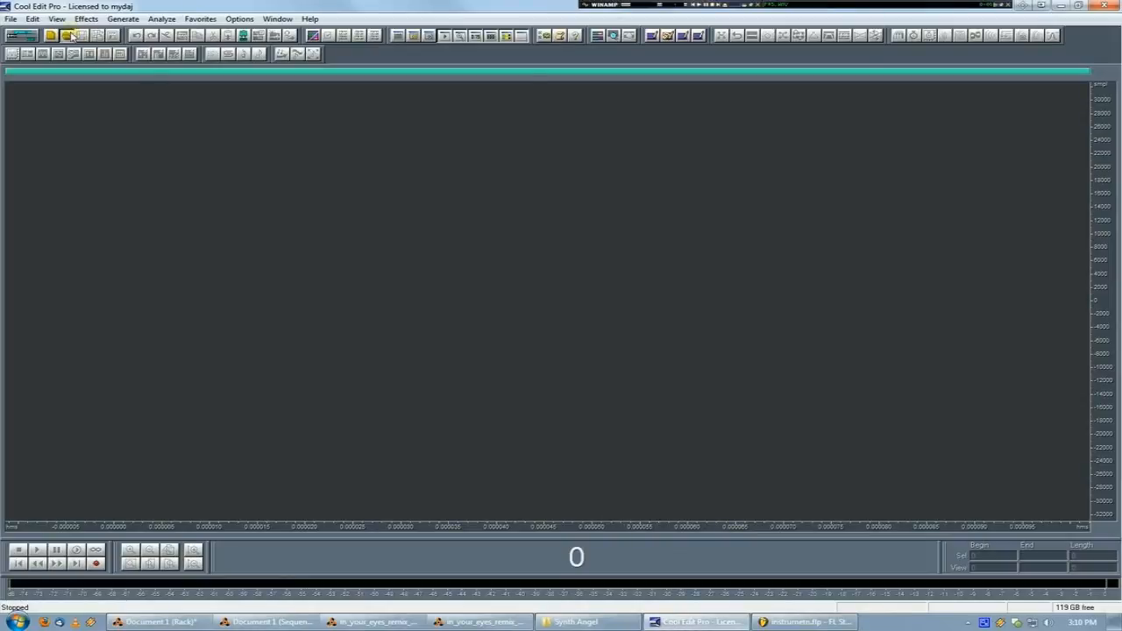
Return from Cool Edit Pro to Reason's Document 1 rack with the NN-XT and UN-16
click(63, 36)
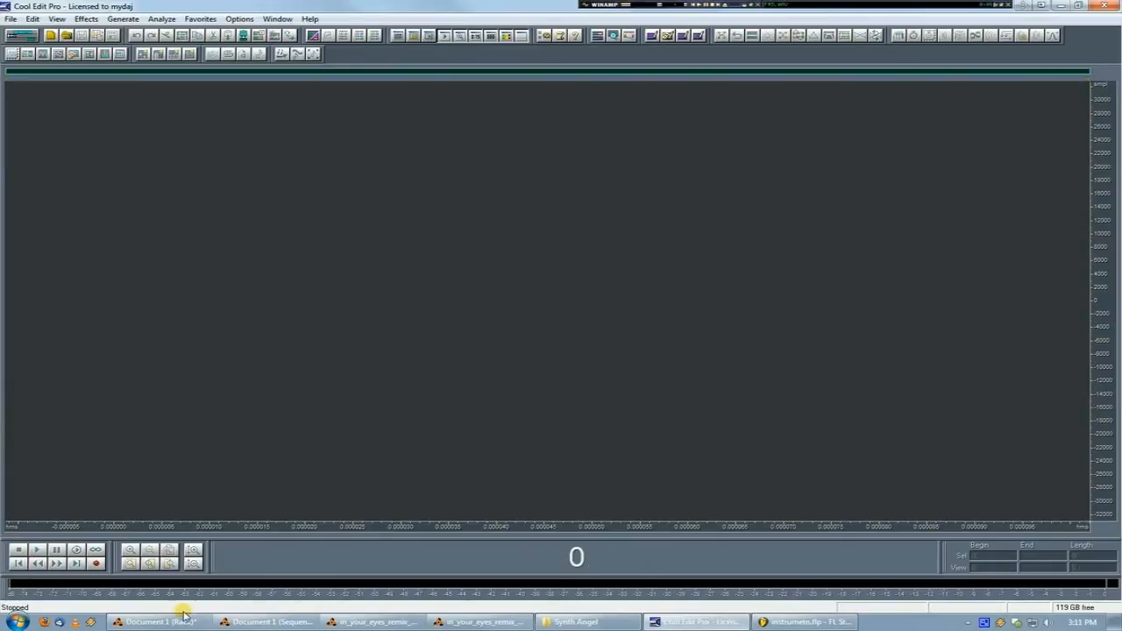
click(156, 621)
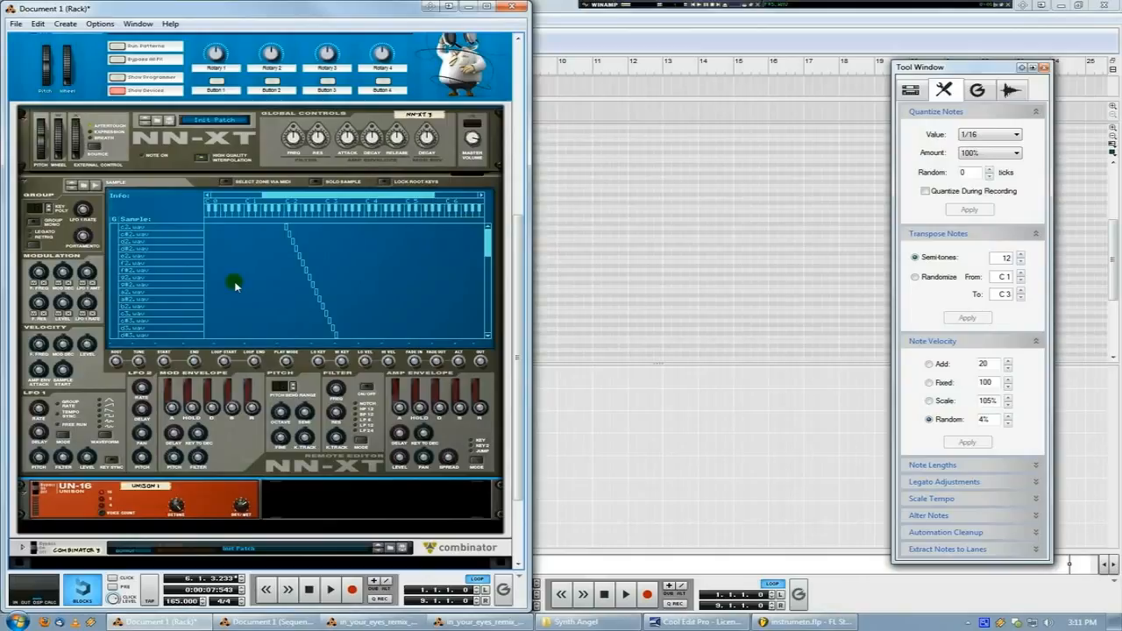
mouse_move(513, 370)
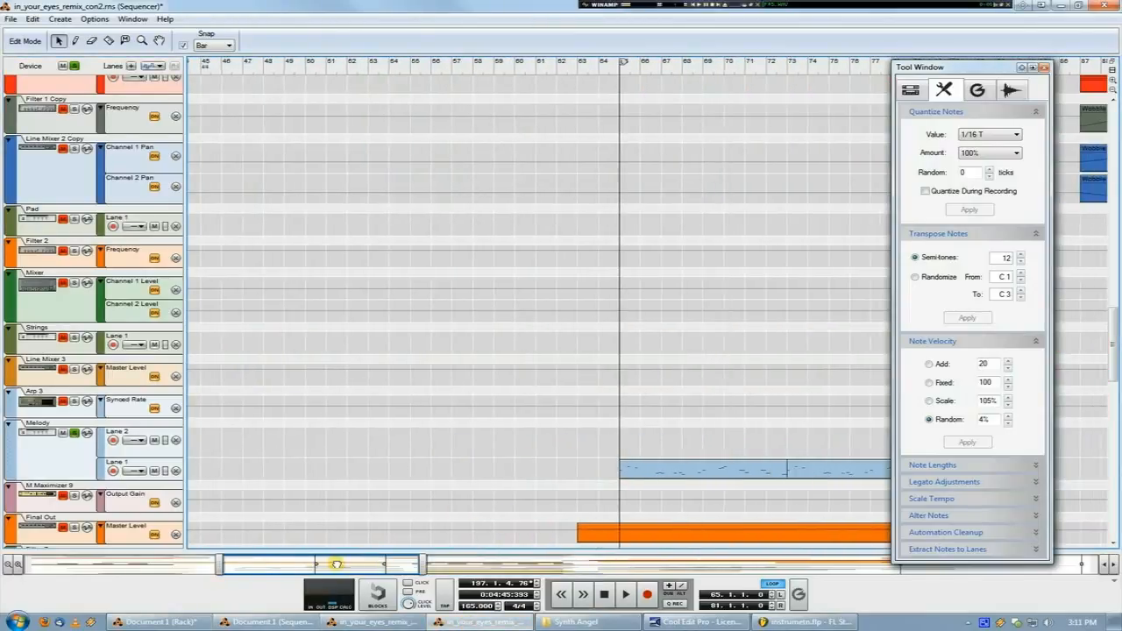
Scroll the sequencer down to the Singing track's lyric-named vocal clip lanes
scroll(down, 3)
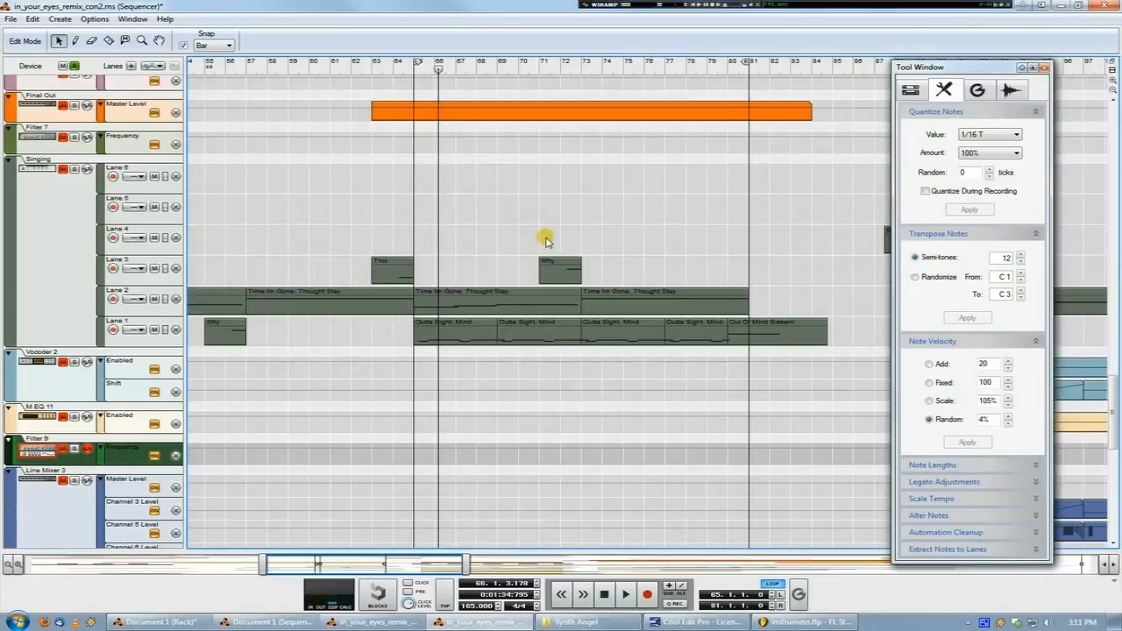
mouse_move(315, 596)
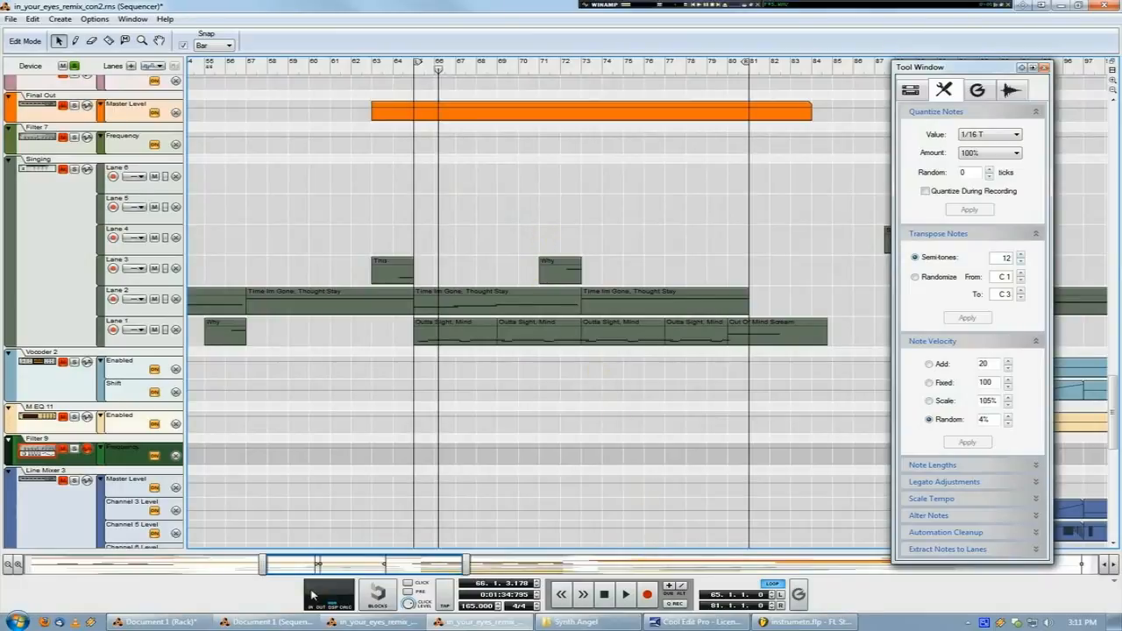